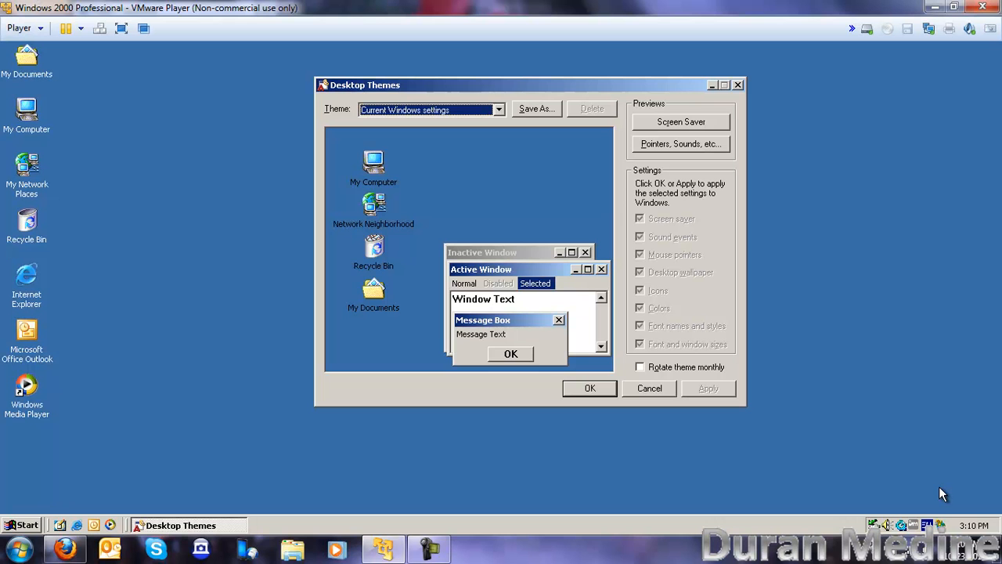
Pick Angry Grandpa from the theme list for its photo wallpaper and red title bars
{"action": "left_click", "coordinate": [498, 110]}
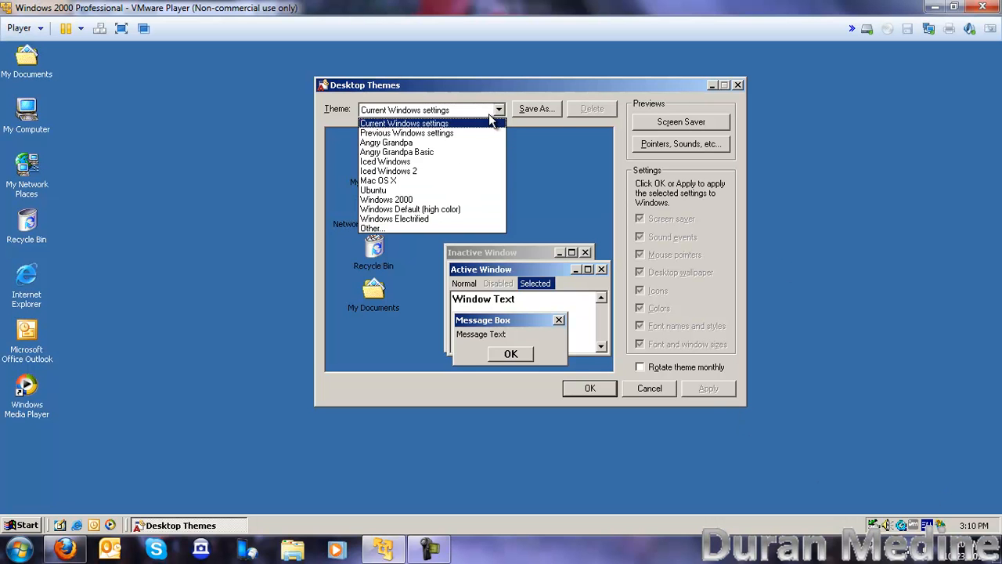
{"action": "left_click", "coordinate": [385, 142]}
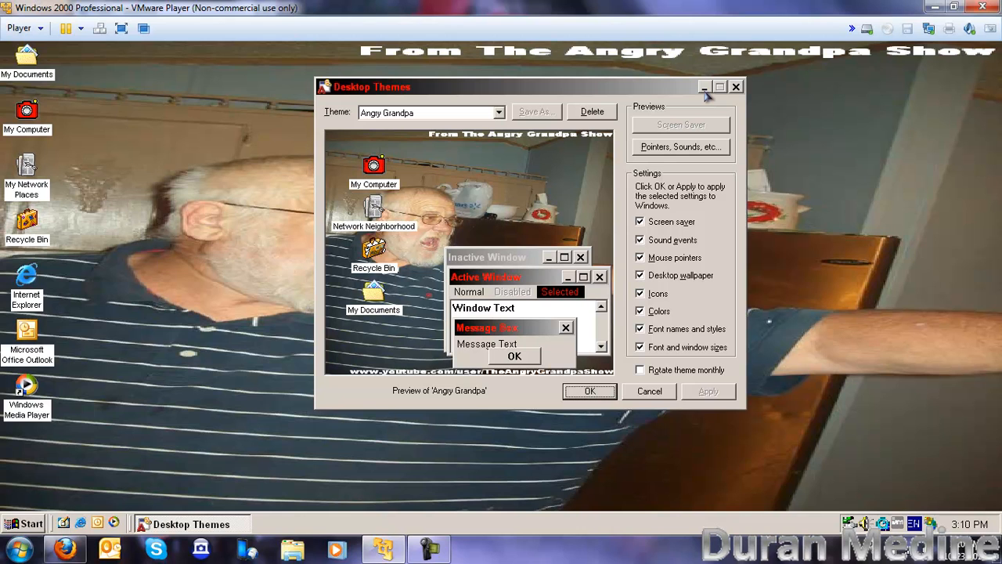
{"action": "mouse_move", "coordinate": [703, 86]}
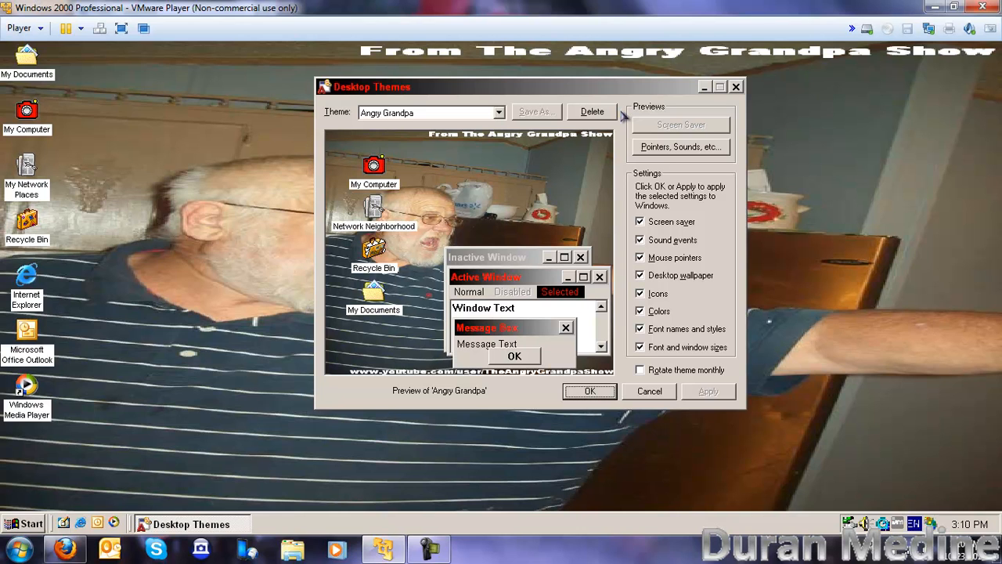
{"action": "mouse_move", "coordinate": [624, 116]}
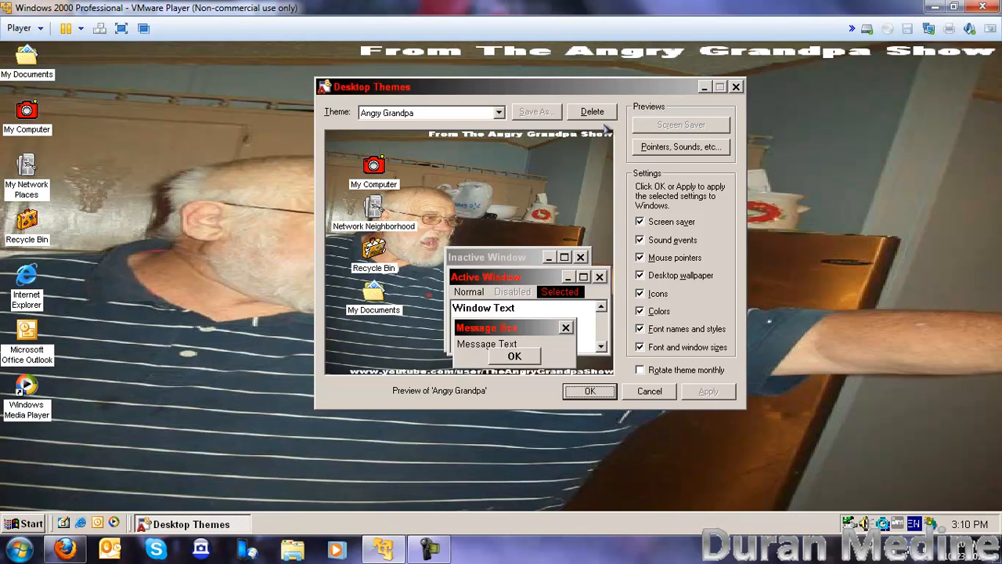
{"action": "mouse_move", "coordinate": [558, 154]}
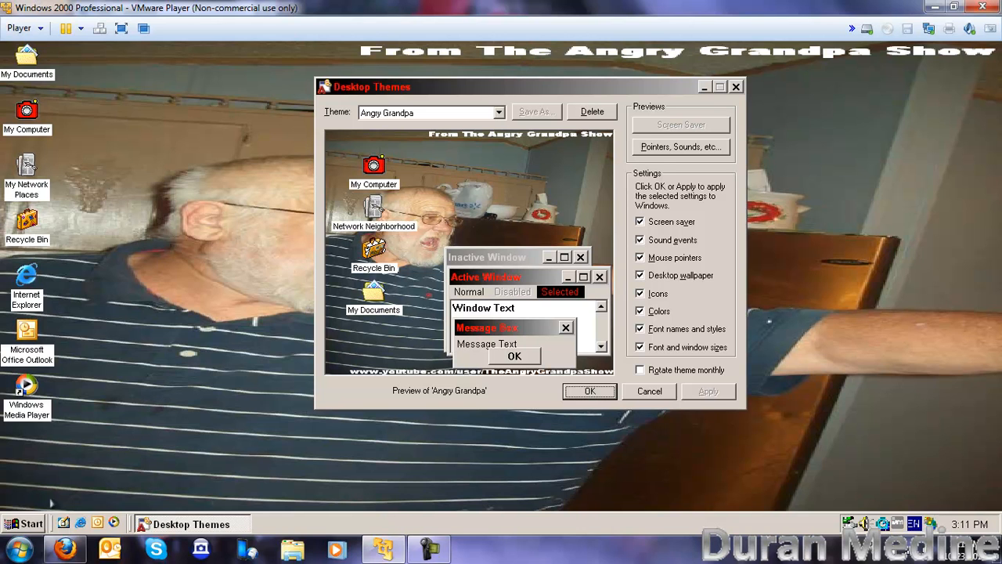
{"action": "left_click", "coordinate": [25, 523]}
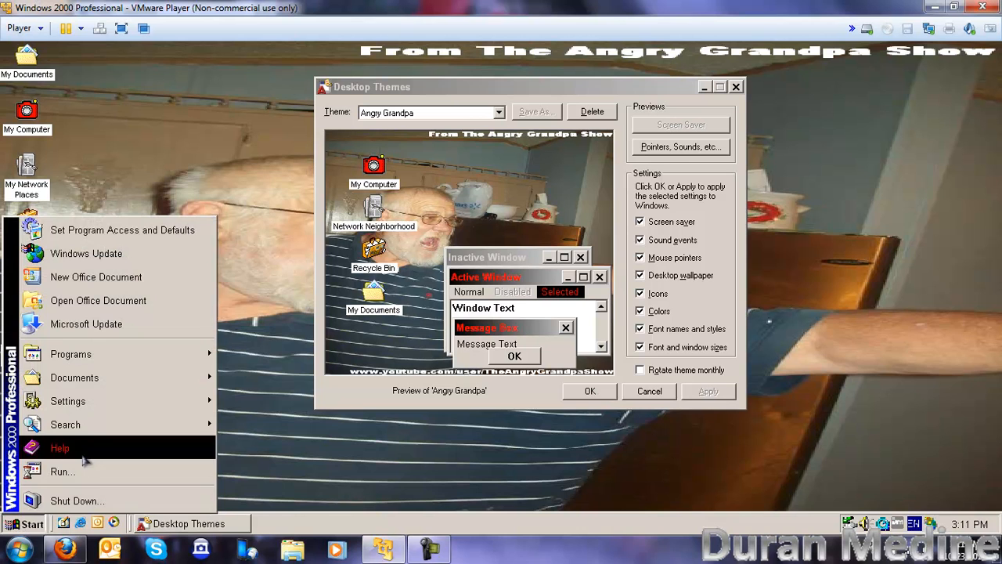
{"action": "left_click", "coordinate": [63, 471]}
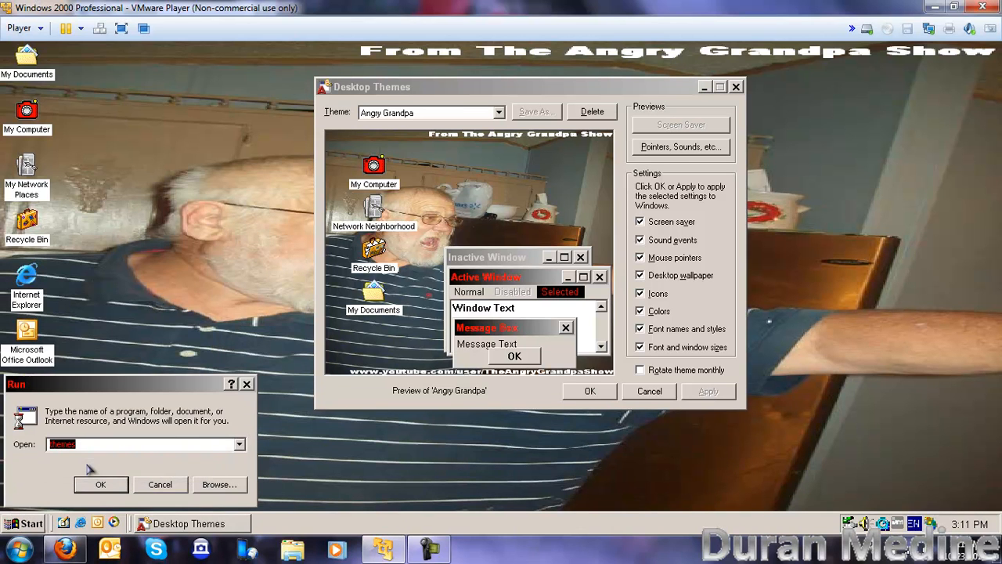
{"action": "left_click", "coordinate": [100, 484]}
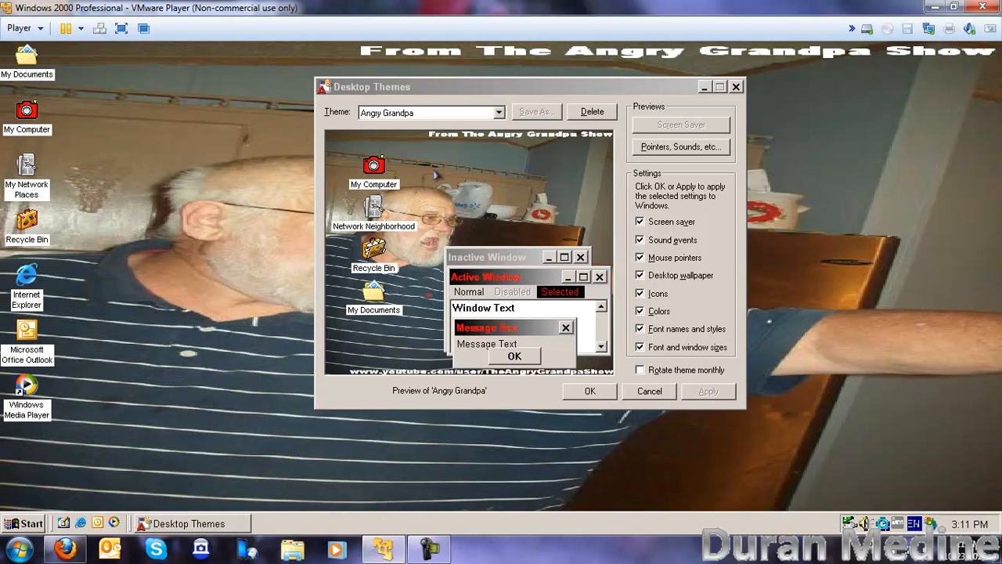
{"action": "mouse_move", "coordinate": [953, 532]}
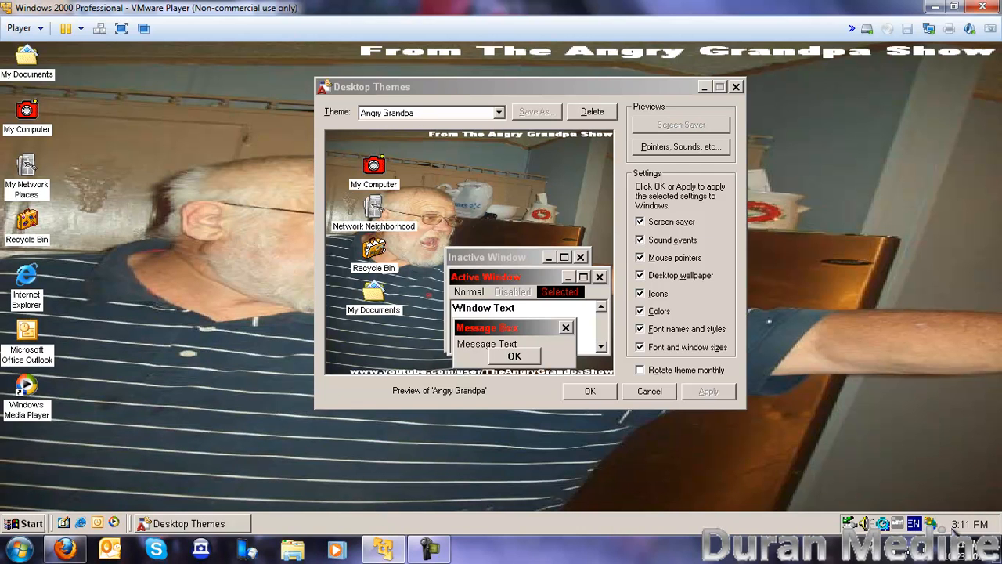
{"action": "mouse_move", "coordinate": [892, 462]}
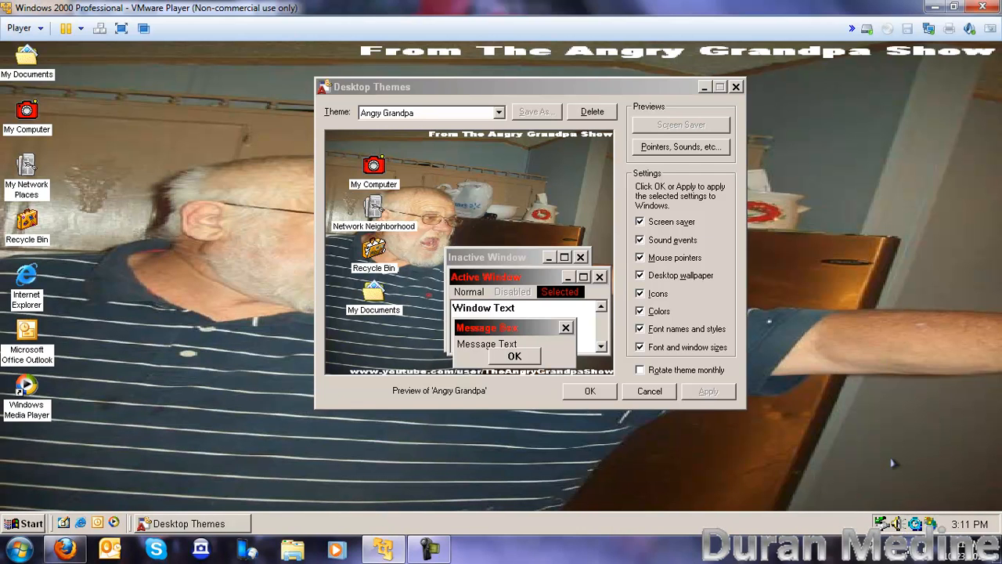
{"action": "left_click", "coordinate": [898, 523]}
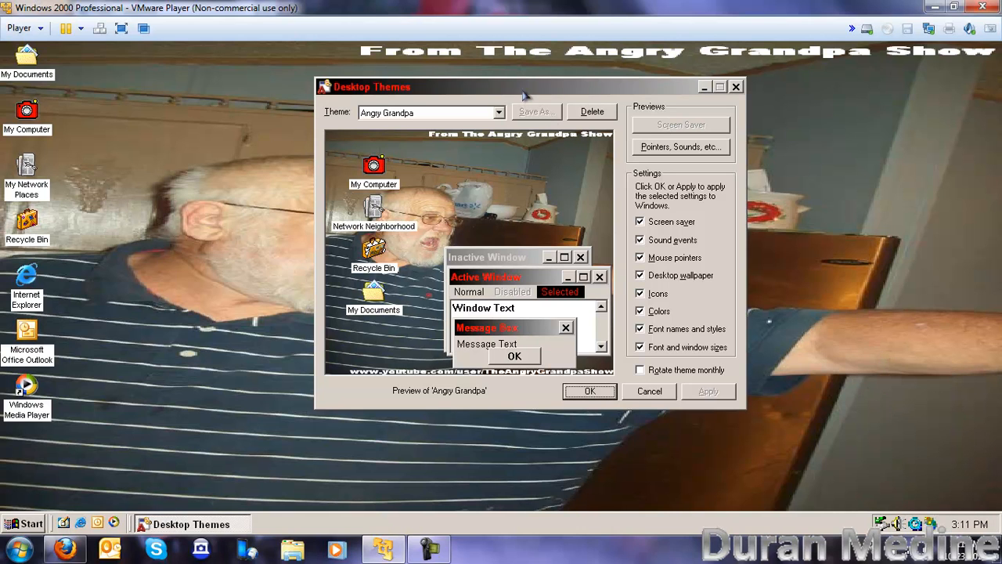
{"action": "mouse_move", "coordinate": [478, 119]}
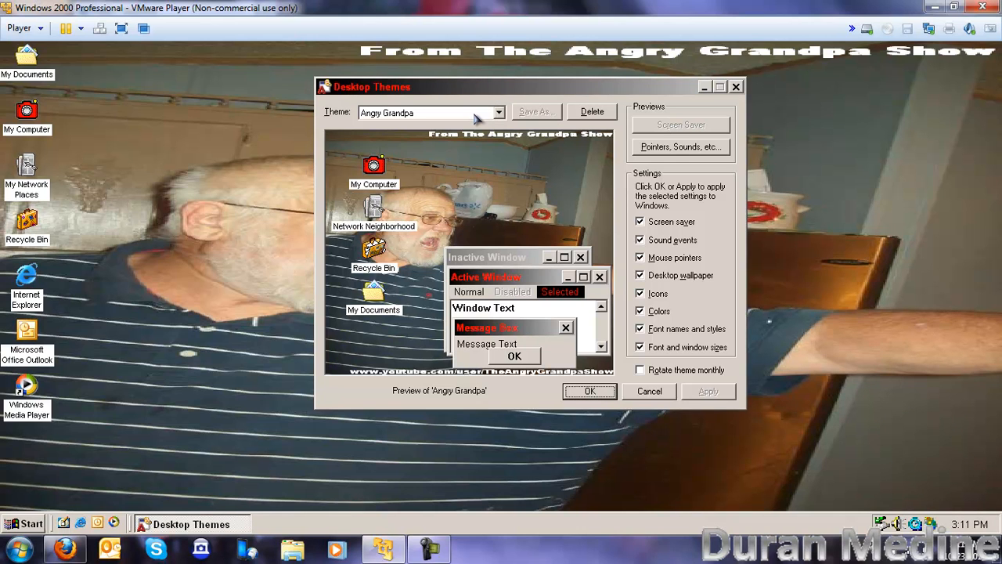
Select and apply the Angry Grandpa Basic theme with standard icons and colours
{"action": "left_click", "coordinate": [498, 112]}
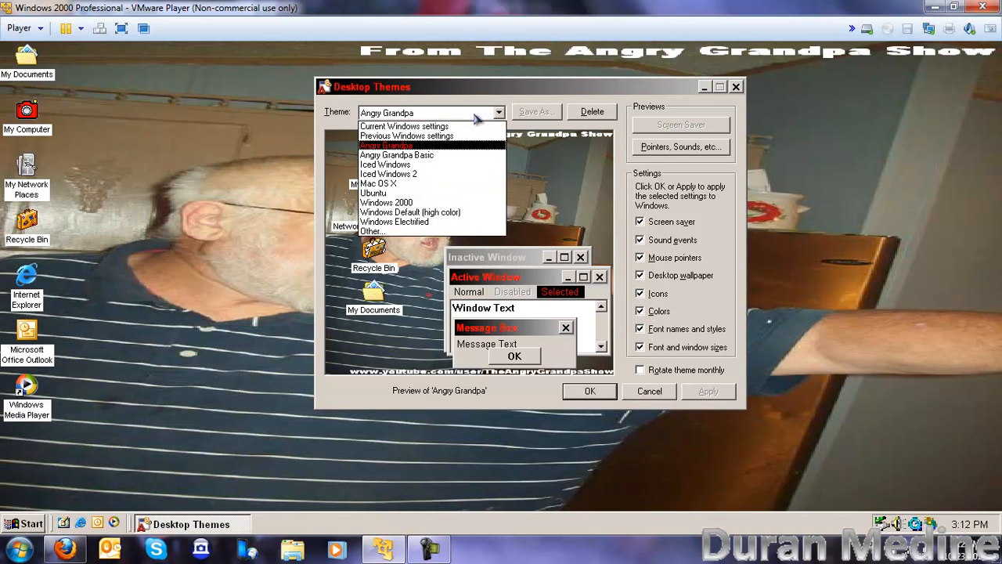
{"action": "left_click", "coordinate": [397, 154]}
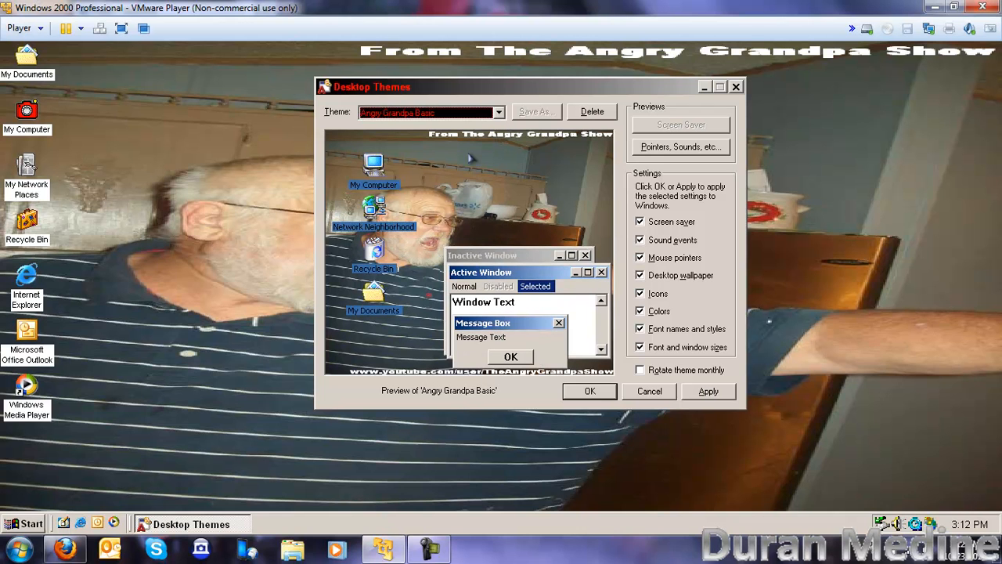
{"action": "left_click", "coordinate": [707, 392]}
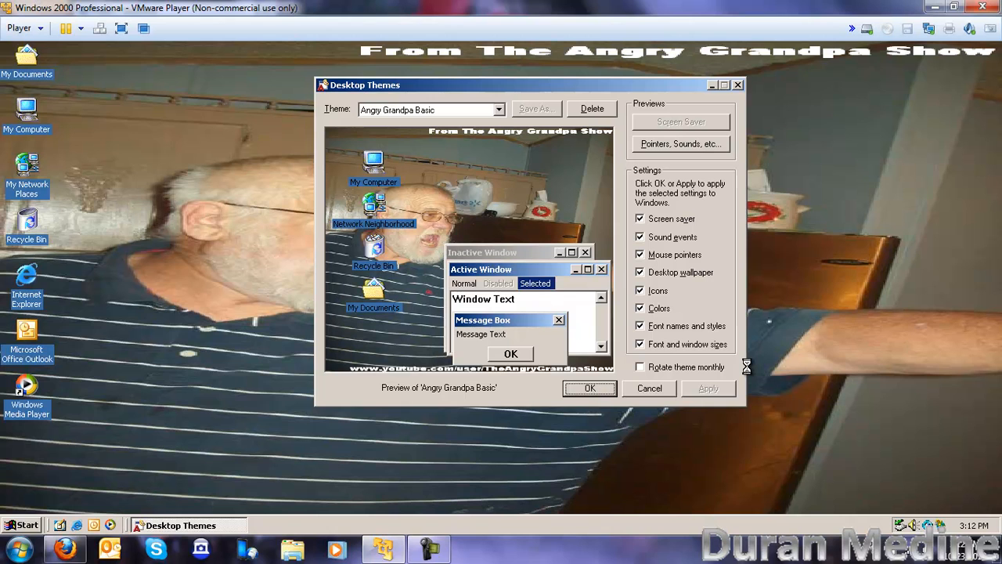
{"action": "mouse_move", "coordinate": [749, 373]}
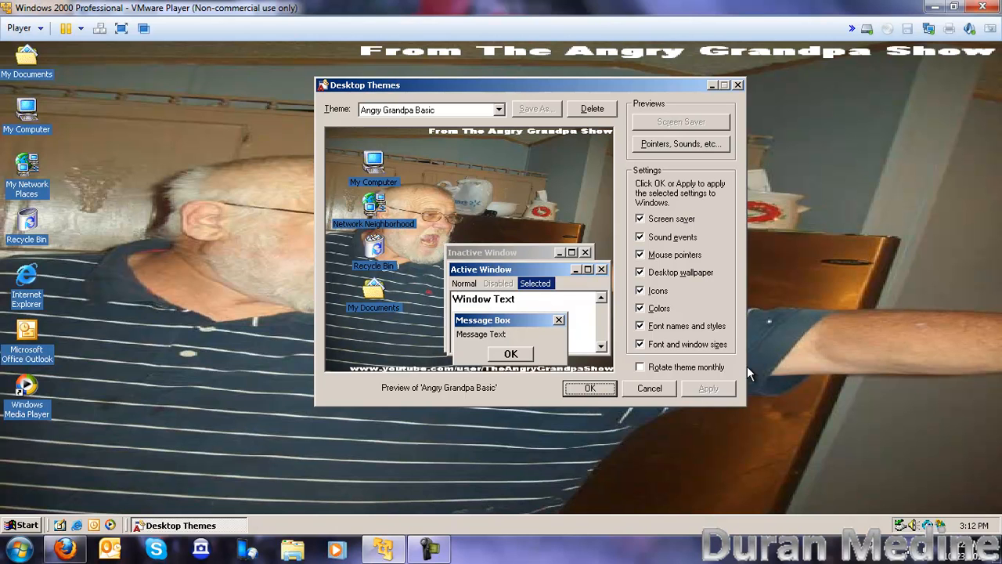
{"action": "left_click", "coordinate": [680, 144]}
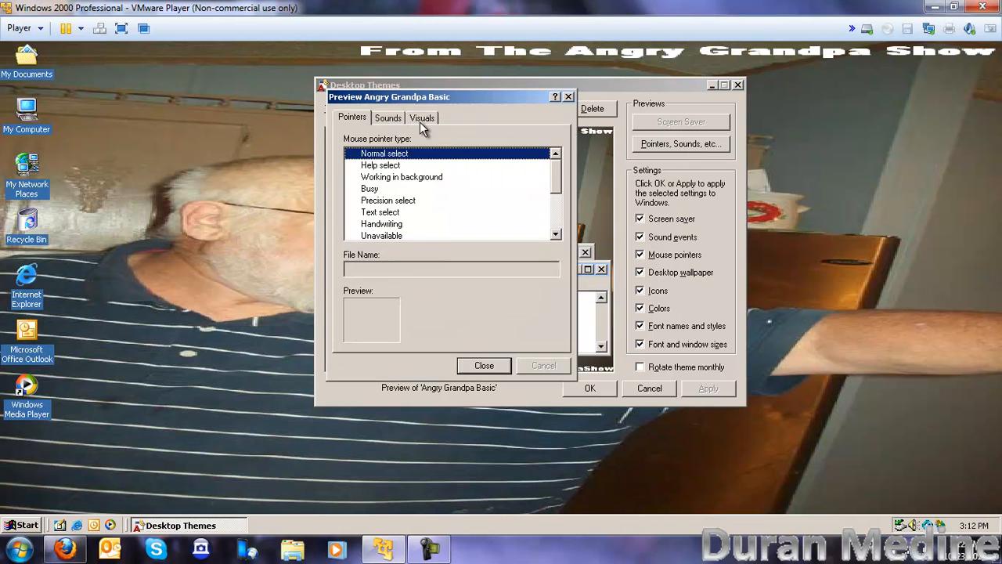
{"action": "left_click", "coordinate": [387, 117]}
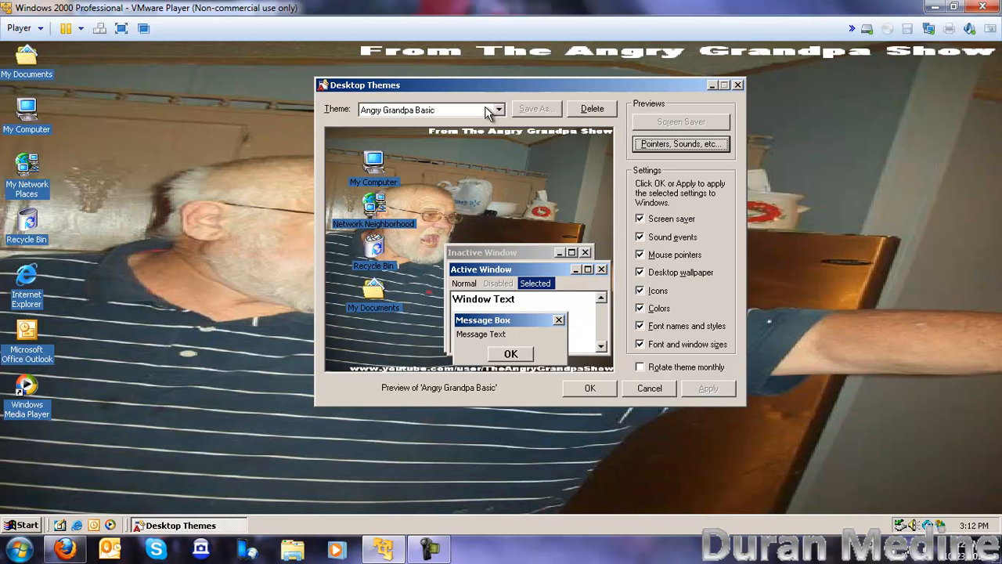
Select and apply the Iced Windows theme with its blue textured wallpaper
{"action": "left_click", "coordinate": [431, 110]}
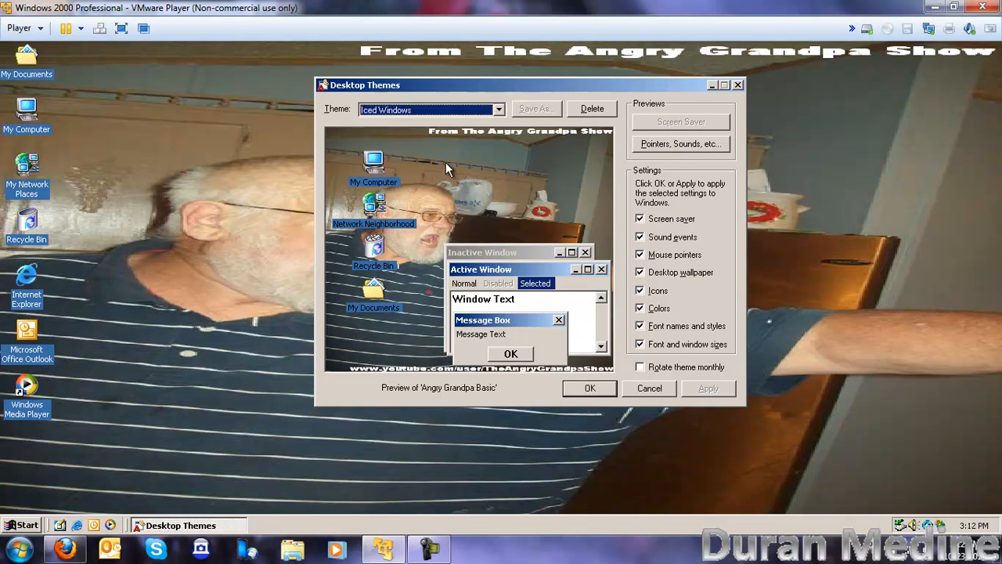
{"action": "left_click", "coordinate": [709, 388]}
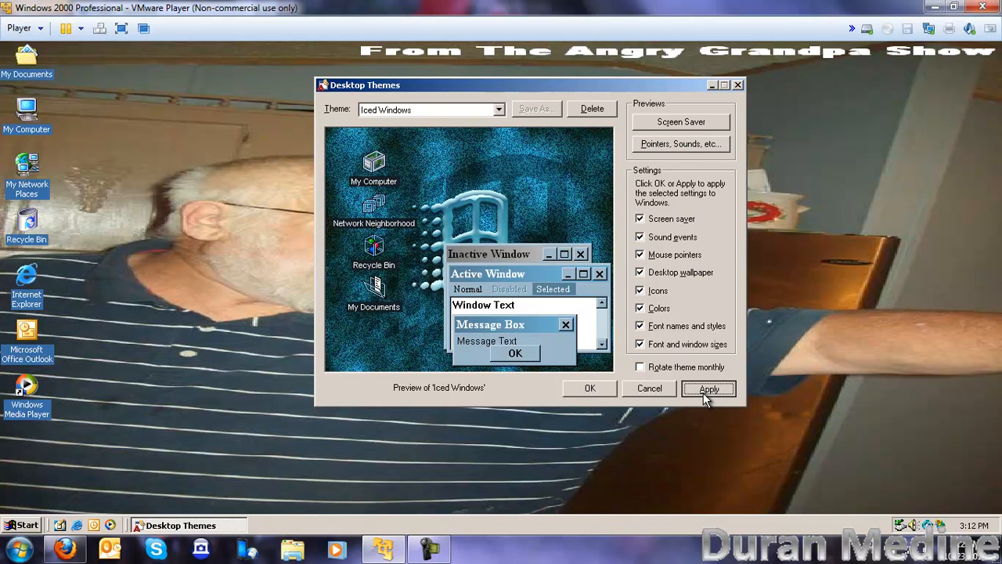
{"action": "left_click", "coordinate": [709, 388]}
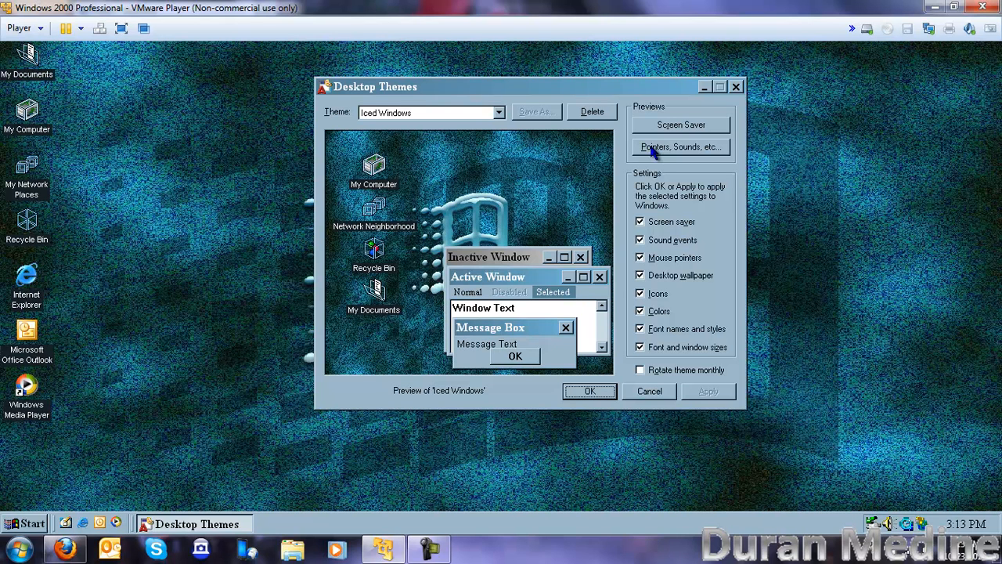
Preview the Iced Windows pointers and sound events, then close the preview
{"action": "left_click", "coordinate": [680, 146]}
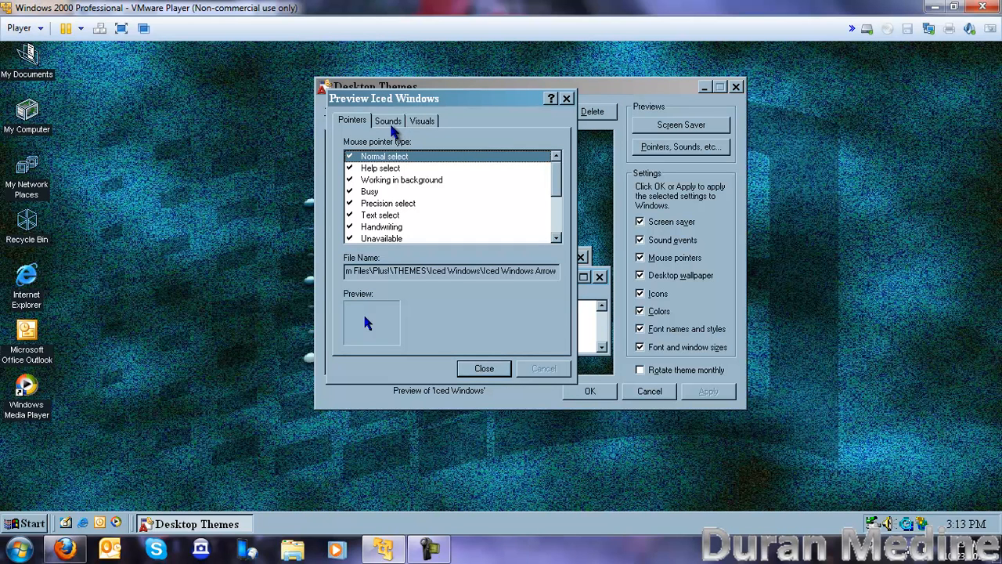
{"action": "left_click", "coordinate": [388, 119]}
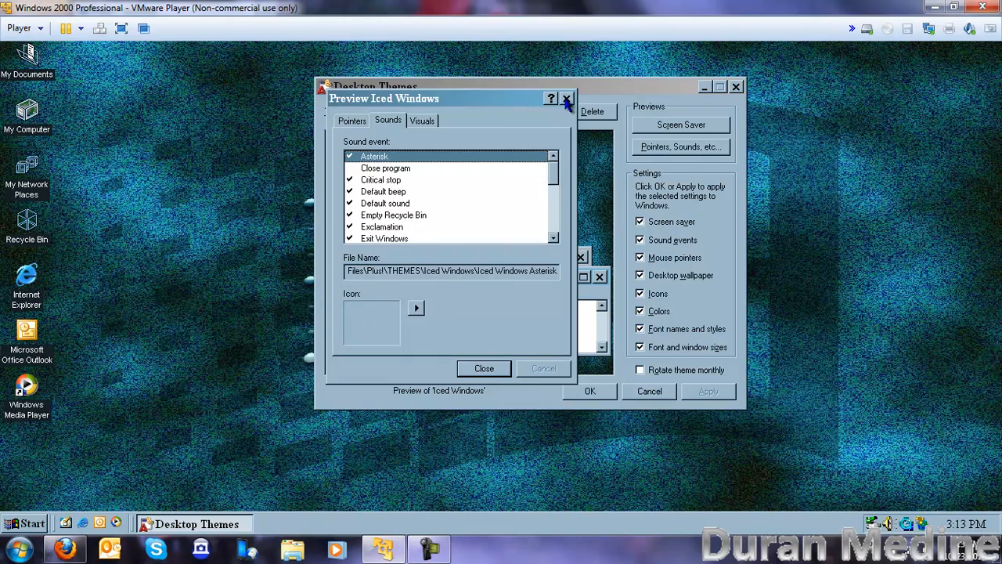
{"action": "left_click", "coordinate": [567, 98]}
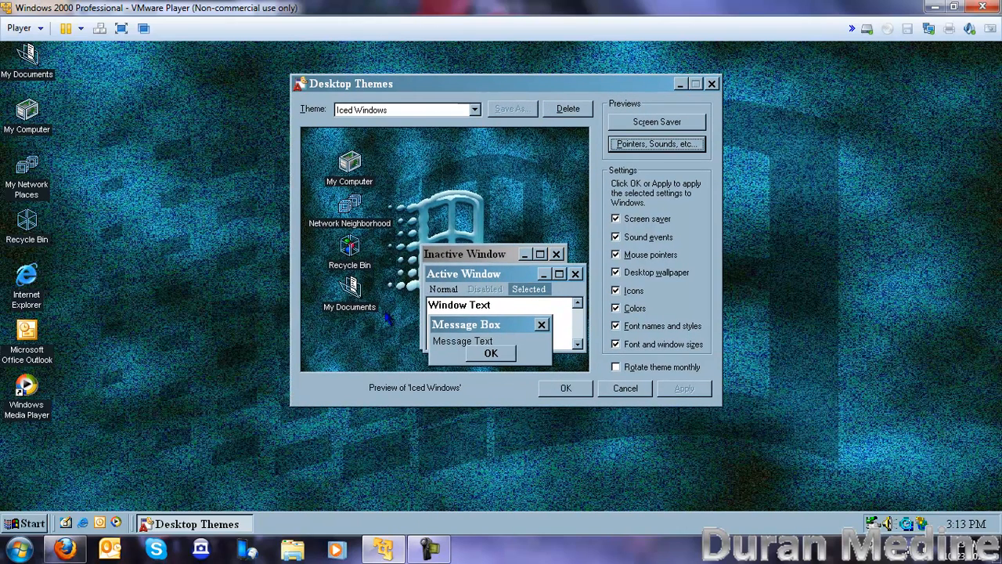
{"action": "mouse_move", "coordinate": [86, 470]}
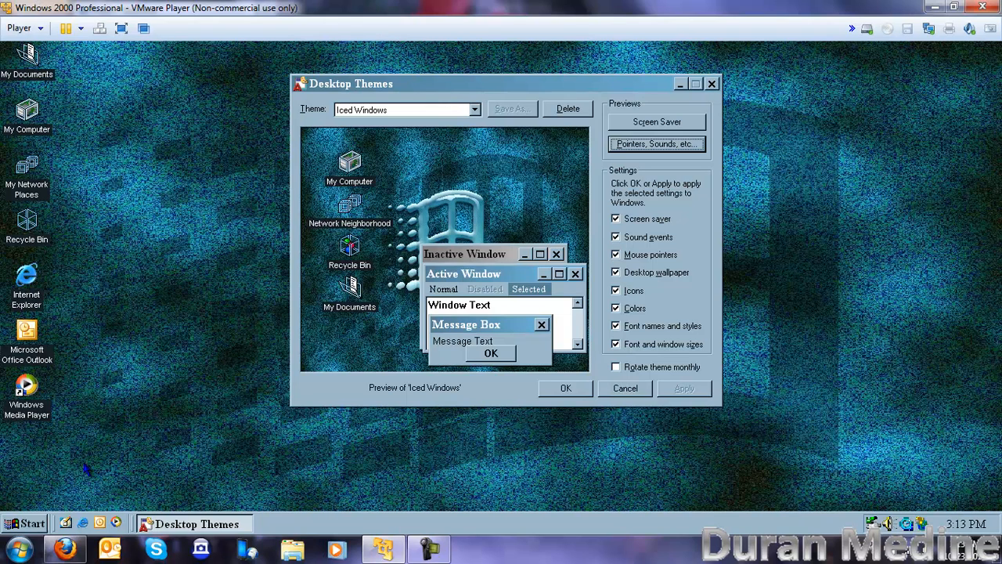
{"action": "mouse_move", "coordinate": [12, 523]}
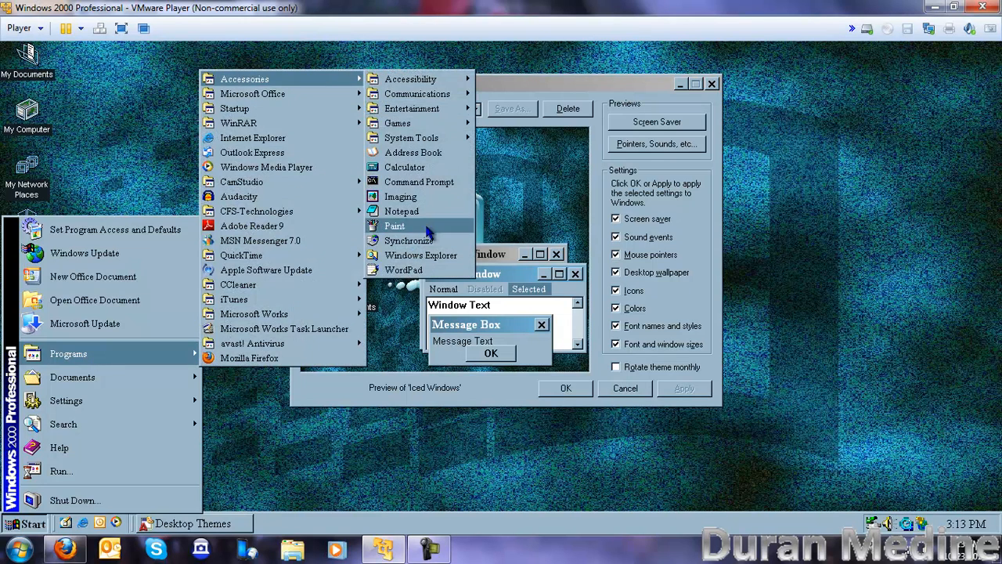
Dismiss the open program list by clicking the desktop
{"action": "left_click", "coordinate": [395, 226]}
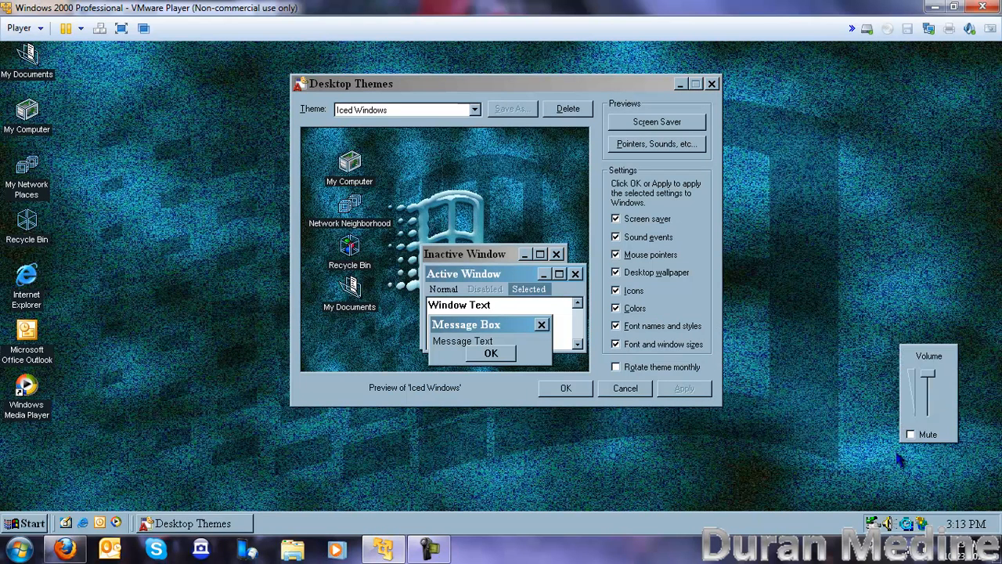
{"action": "mouse_move", "coordinate": [867, 400]}
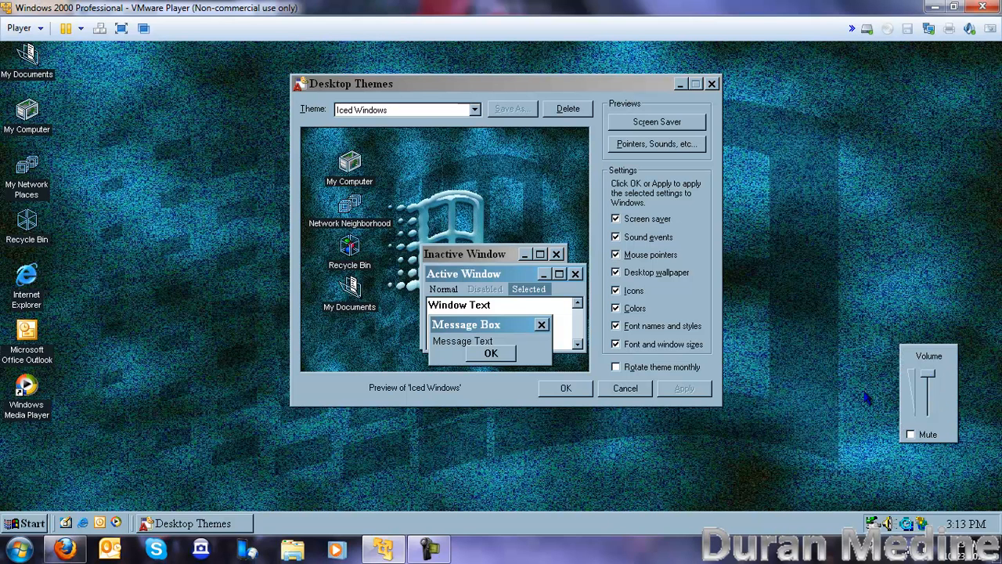
{"action": "mouse_move", "coordinate": [838, 407]}
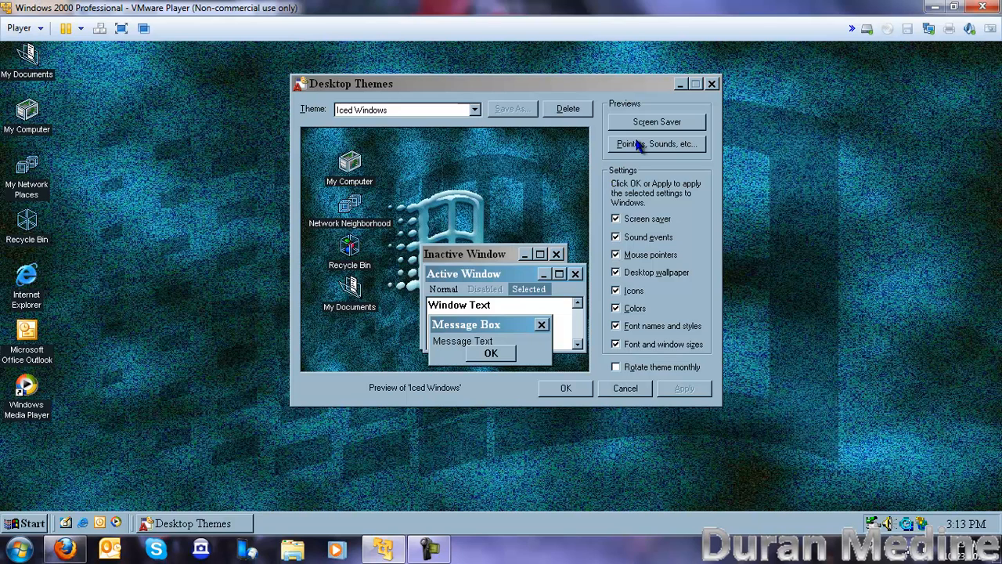
Select and apply Iced Windows 2, giving a pale blue sunburst wallpaper
{"action": "left_click", "coordinate": [473, 109]}
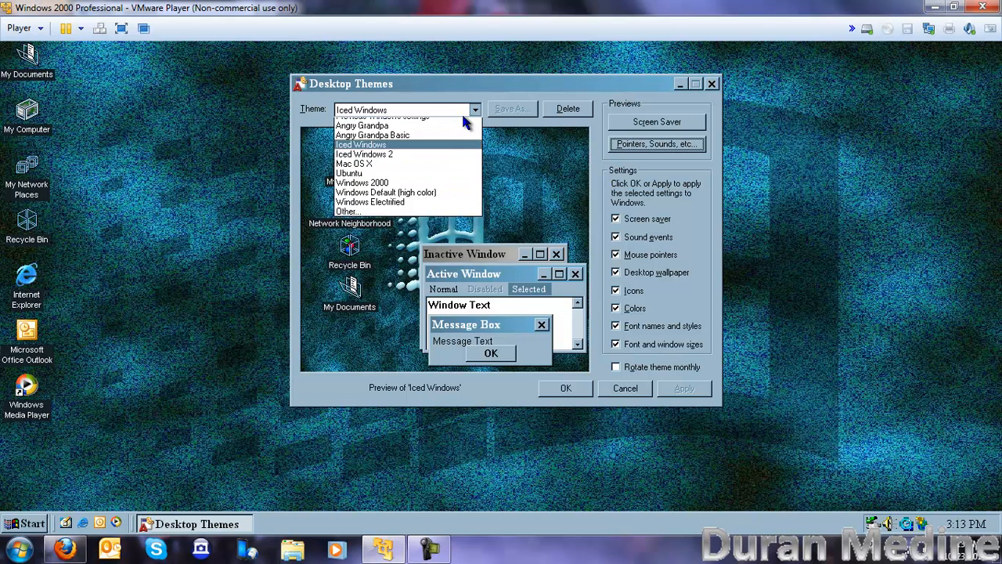
{"action": "left_click", "coordinate": [365, 153]}
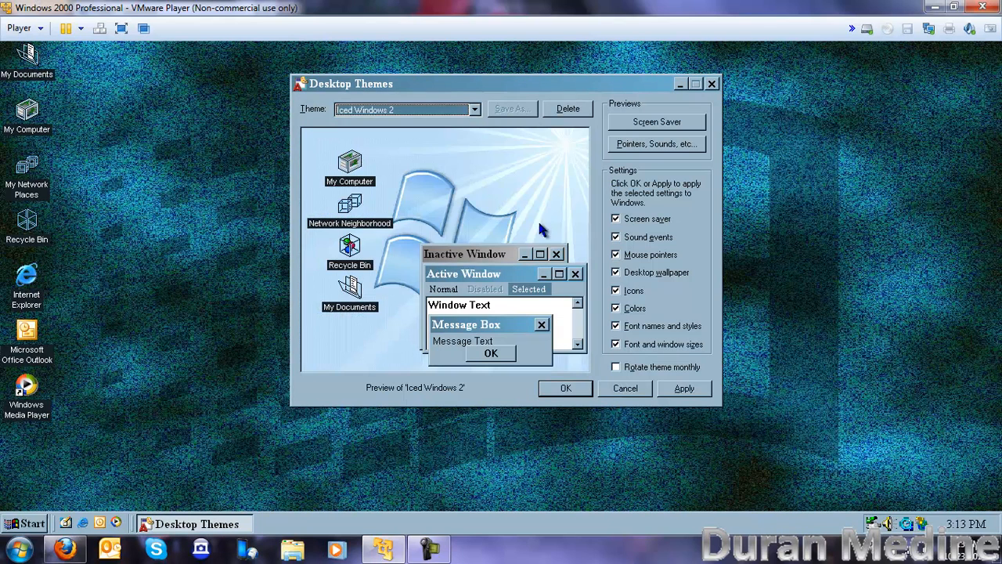
{"action": "left_click", "coordinate": [684, 389]}
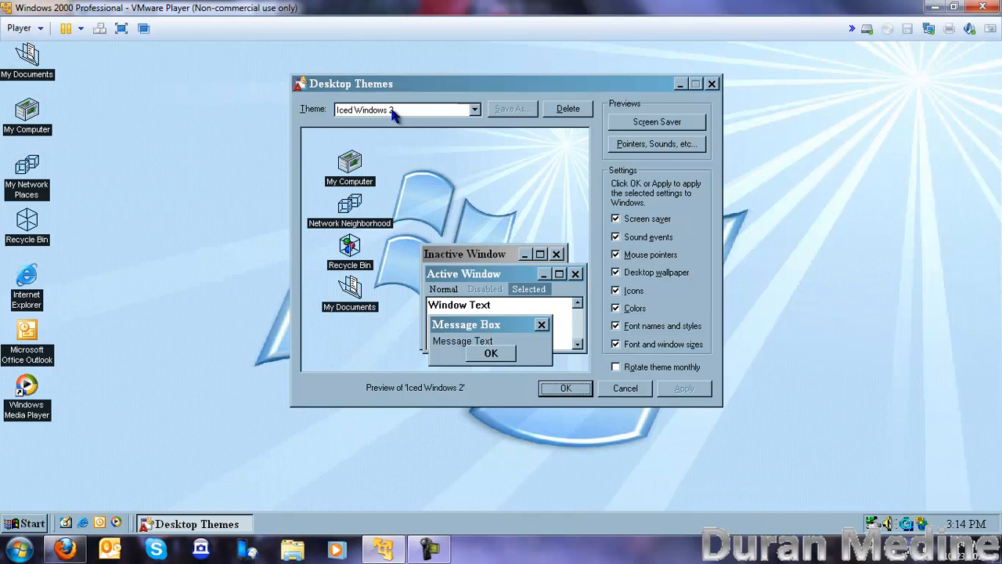
{"action": "left_click", "coordinate": [473, 109]}
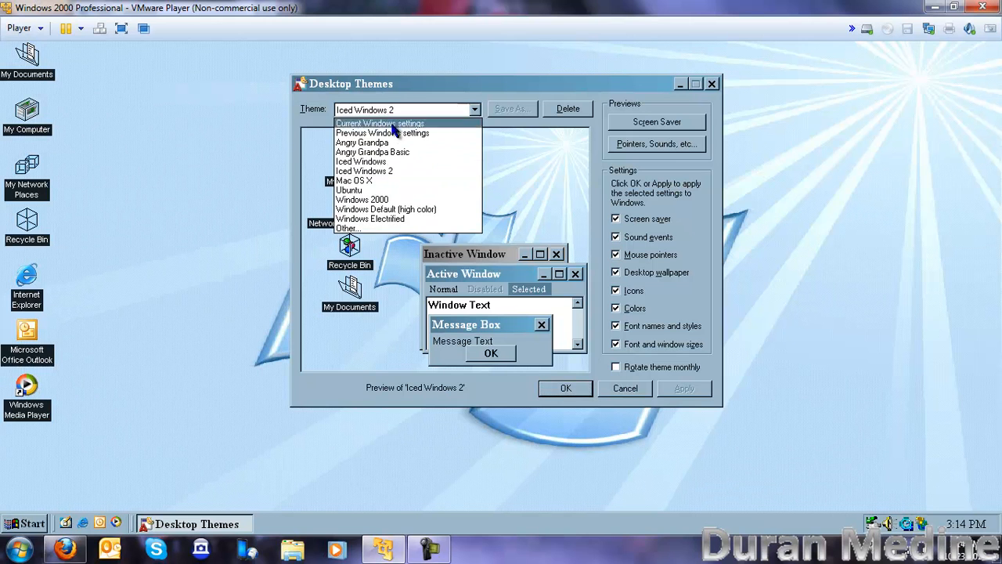
Choose and apply the Mac OS X theme with its deep blue wallpaper
{"action": "left_click", "coordinate": [354, 180]}
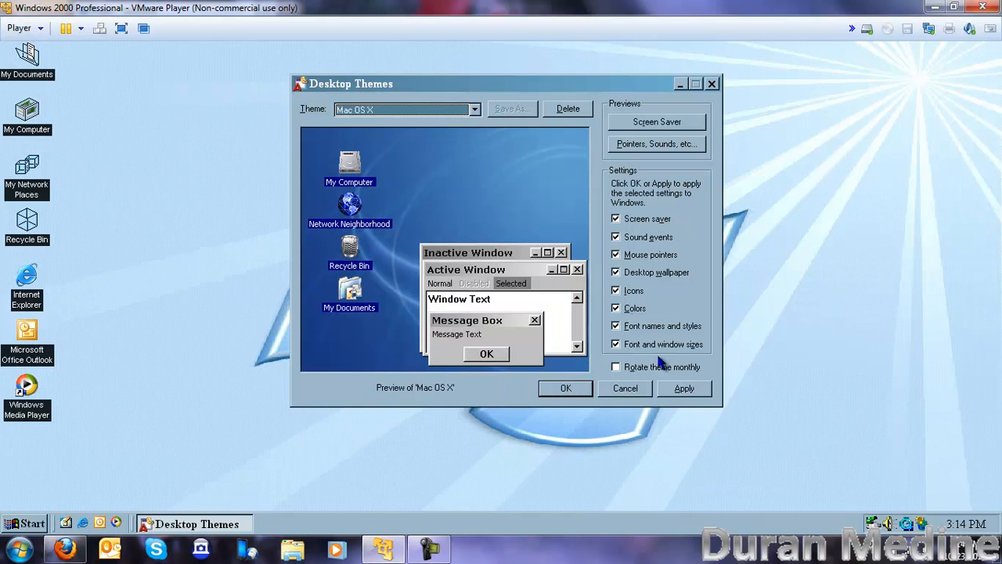
{"action": "left_click", "coordinate": [684, 389]}
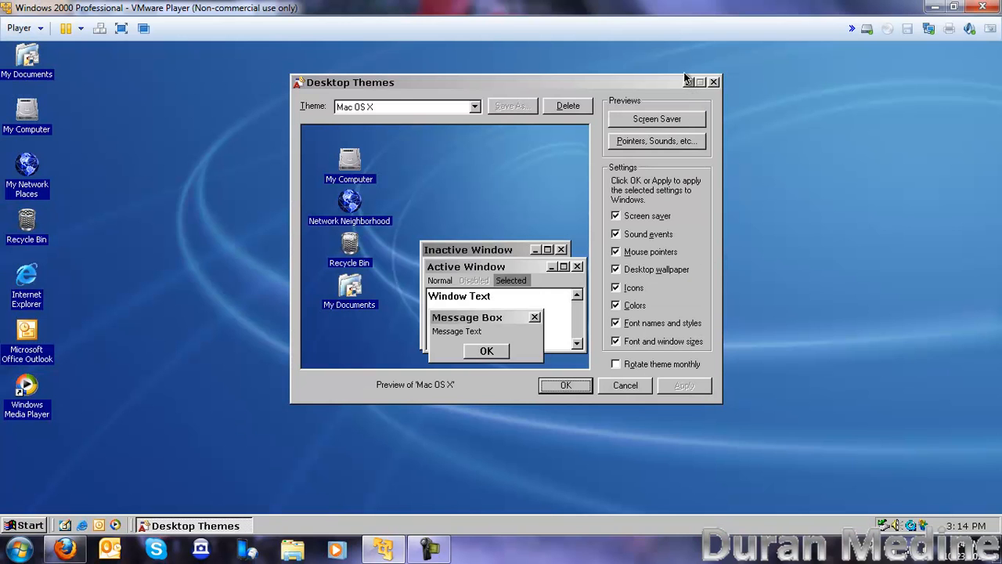
{"action": "mouse_move", "coordinate": [687, 81]}
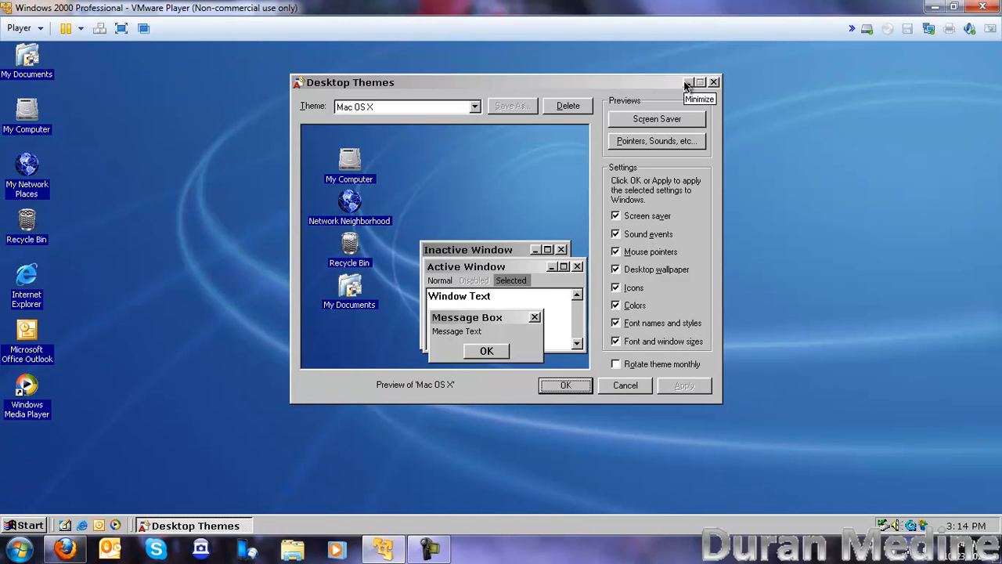
{"action": "mouse_move", "coordinate": [28, 118]}
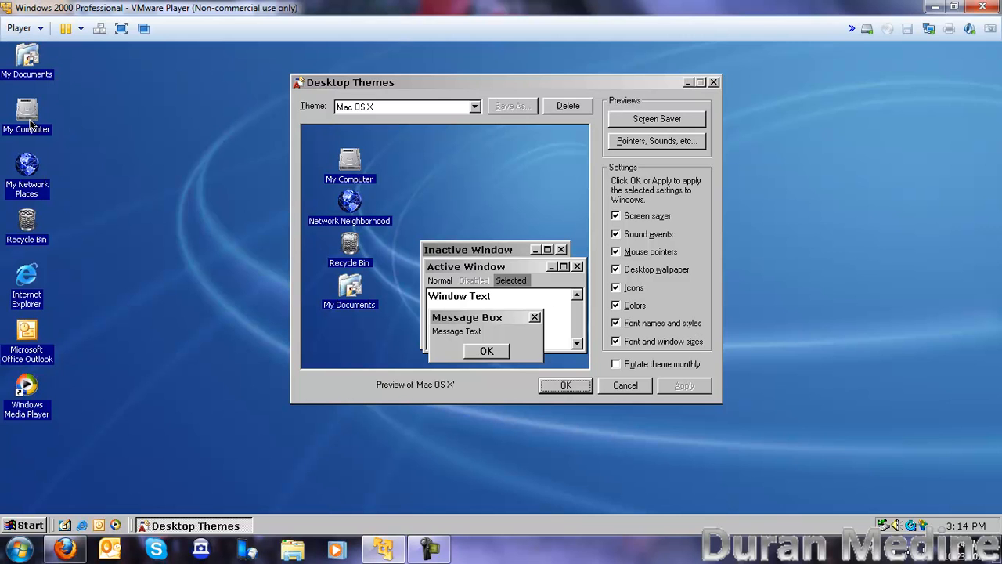
{"action": "mouse_move", "coordinate": [61, 81]}
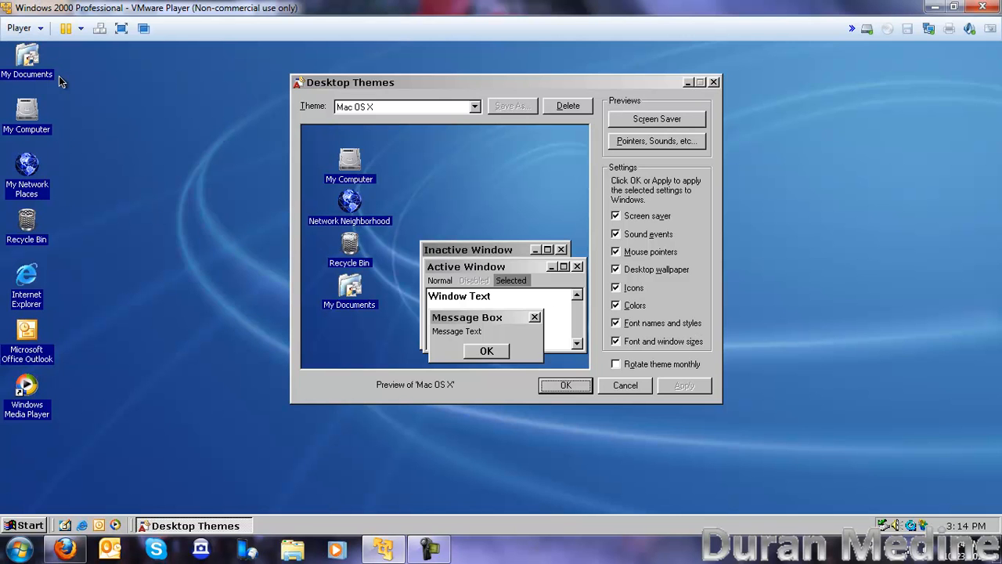
{"action": "mouse_move", "coordinate": [646, 265]}
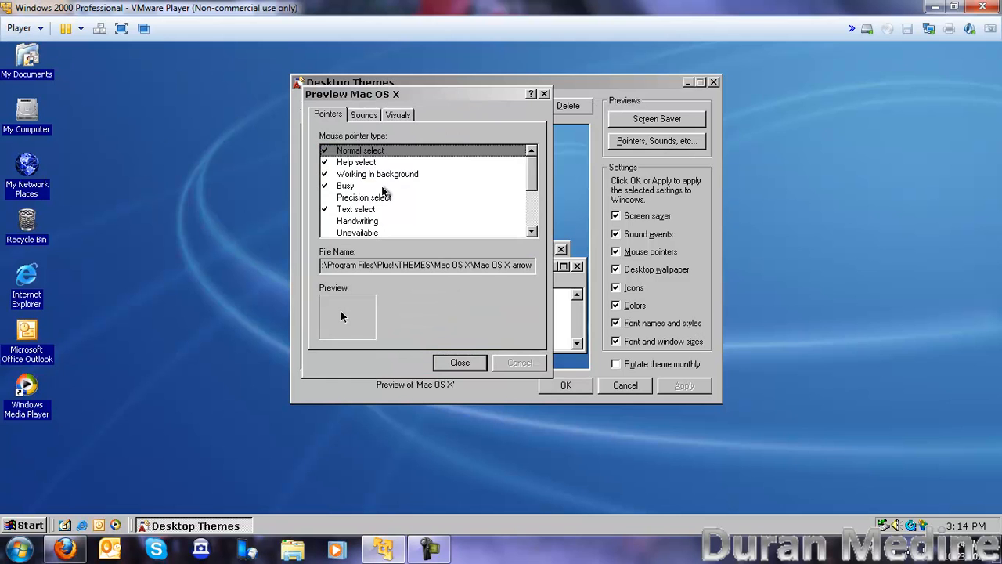
View the Working in background and Normal select pointers and sound events, then close
{"action": "left_click", "coordinate": [377, 174]}
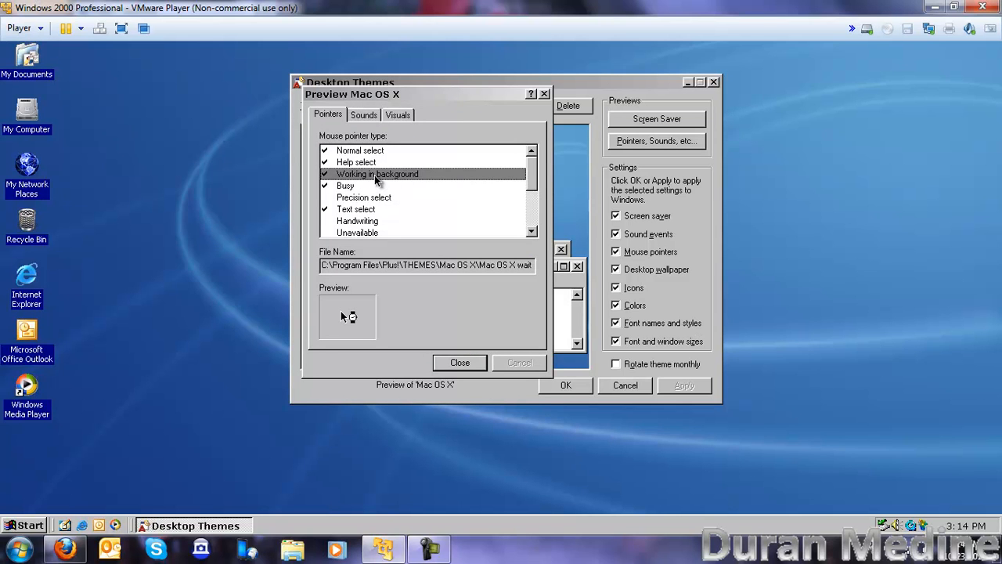
{"action": "left_click", "coordinate": [360, 150]}
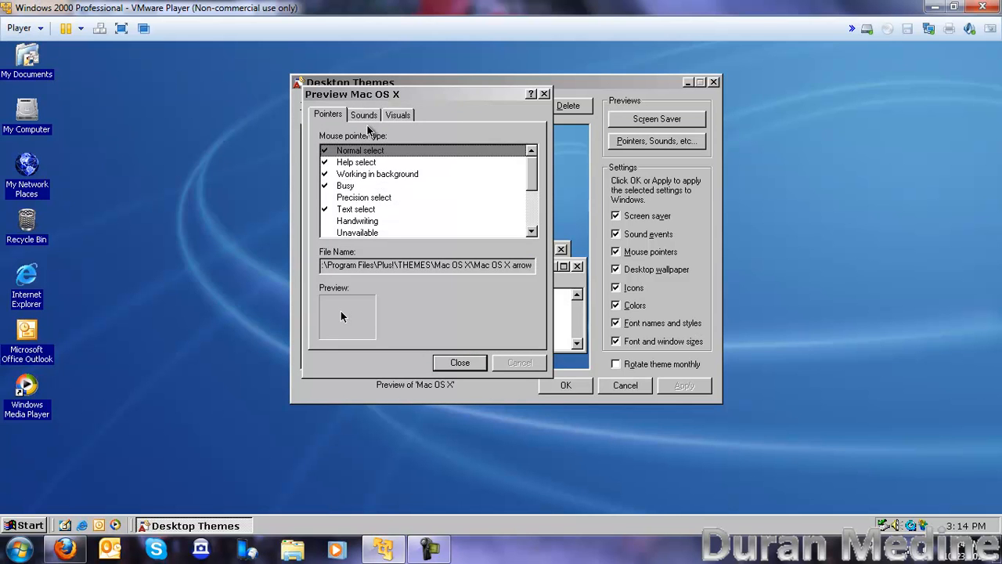
{"action": "left_click", "coordinate": [364, 114]}
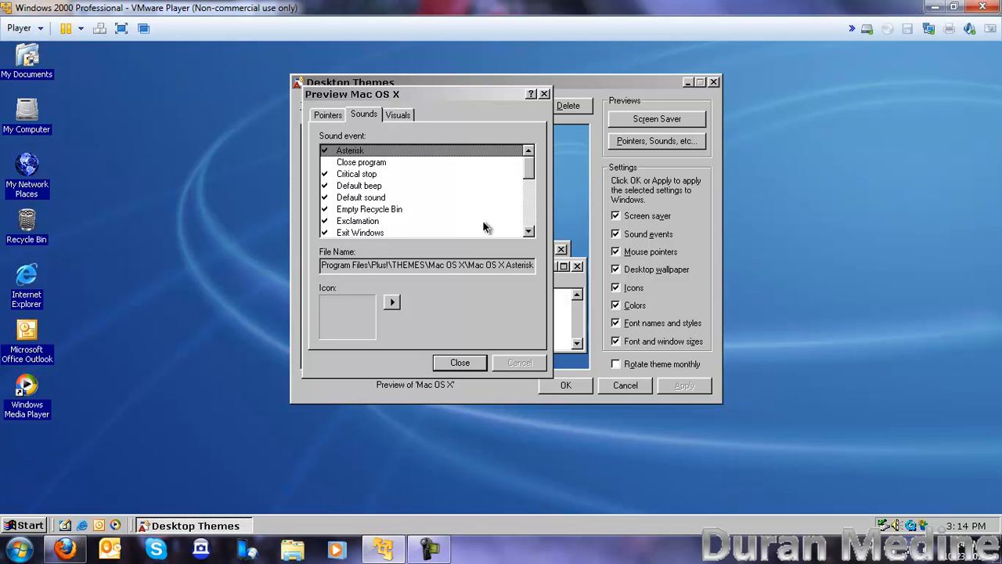
{"action": "mouse_move", "coordinate": [452, 231]}
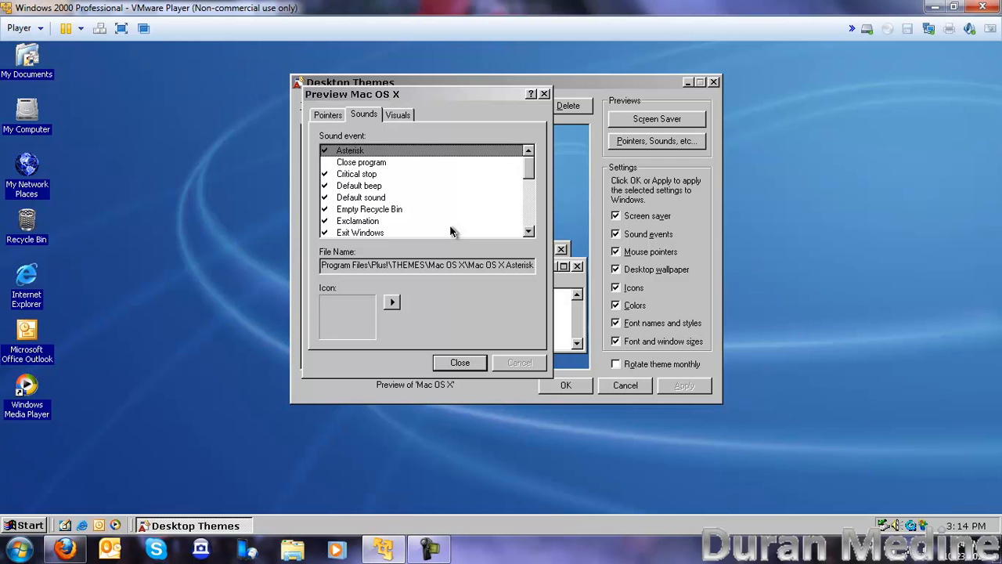
{"action": "mouse_move", "coordinate": [505, 174]}
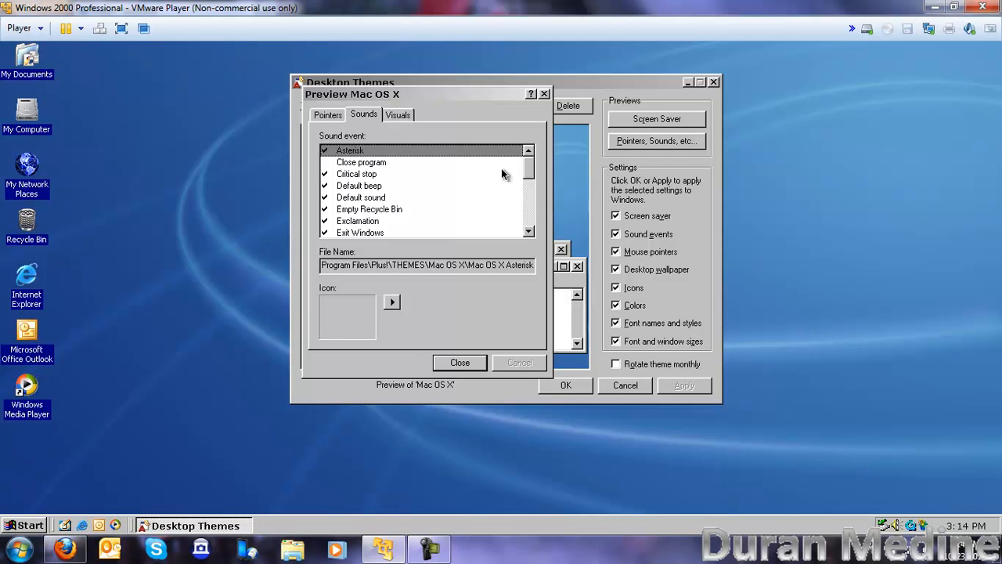
{"action": "scroll", "scroll_direction": "down", "scroll_amount": 3}
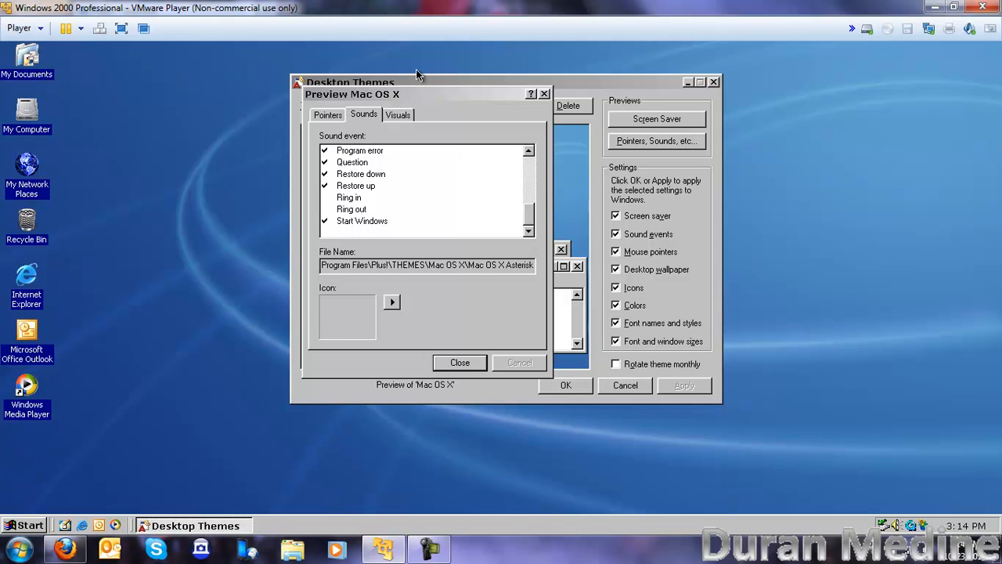
{"action": "mouse_move", "coordinate": [352, 241]}
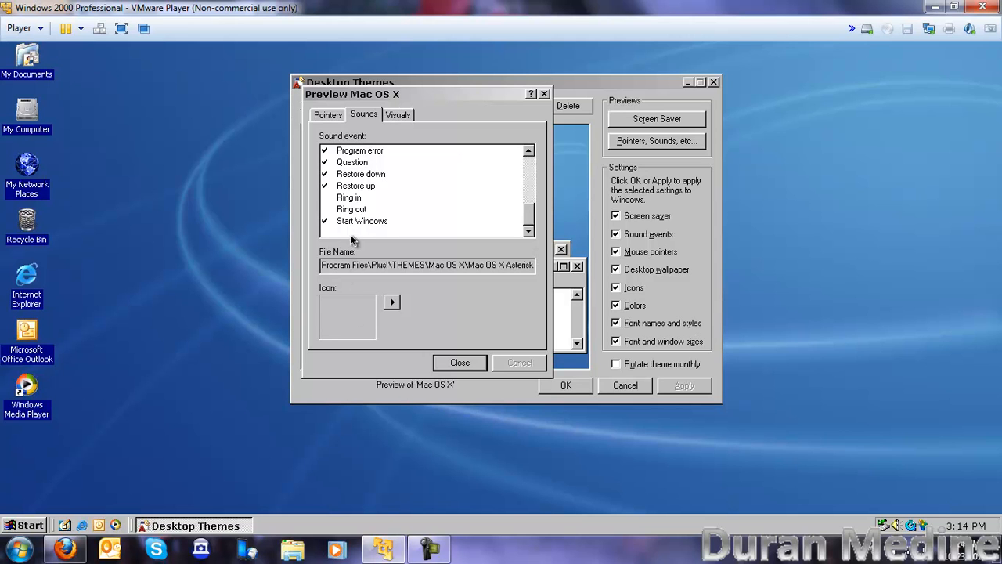
{"action": "mouse_move", "coordinate": [357, 225]}
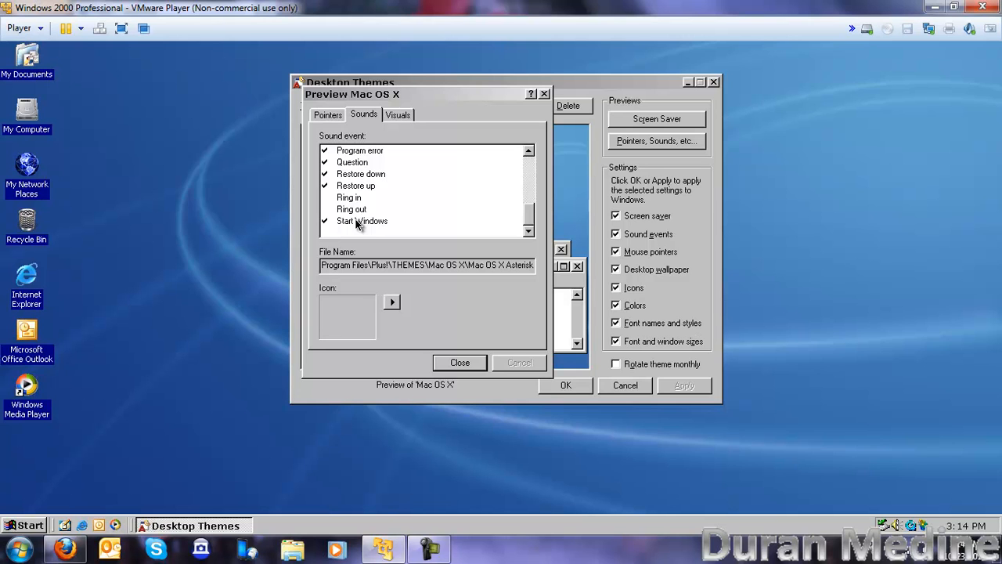
{"action": "left_click", "coordinate": [362, 220]}
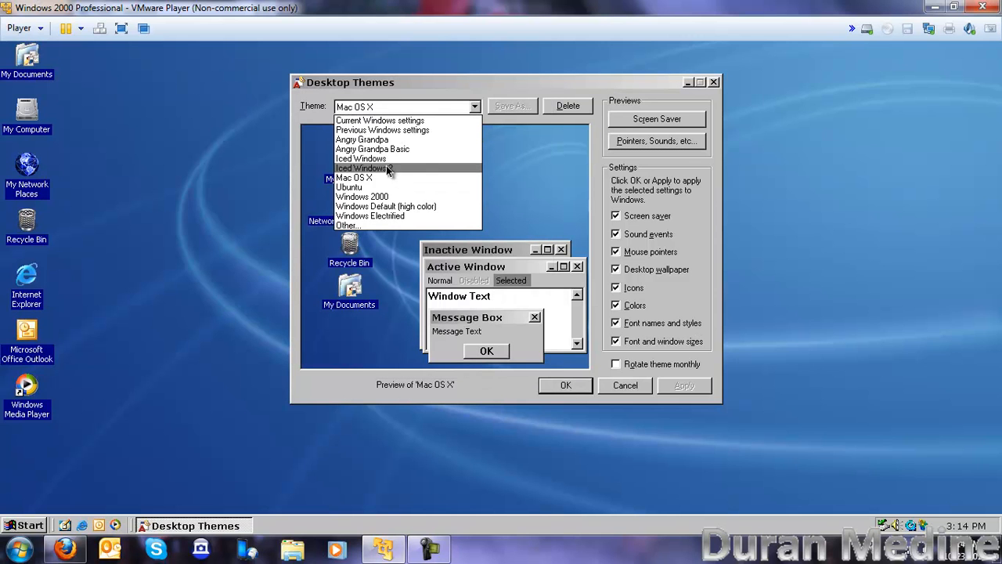
Choose and apply the Ubuntu theme with its purple wallpaper and dark windows
{"action": "left_click", "coordinate": [349, 187]}
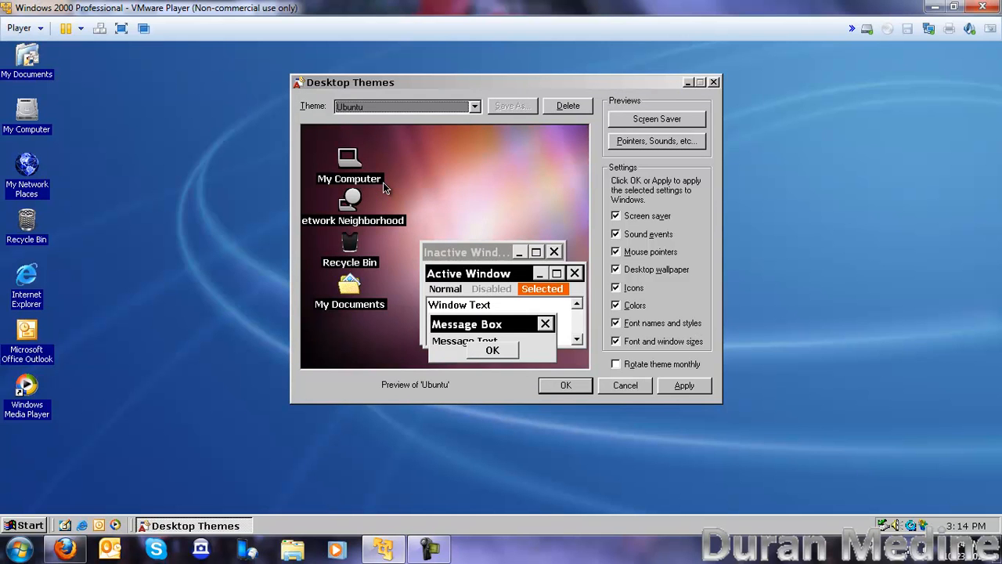
{"action": "left_click", "coordinate": [684, 385]}
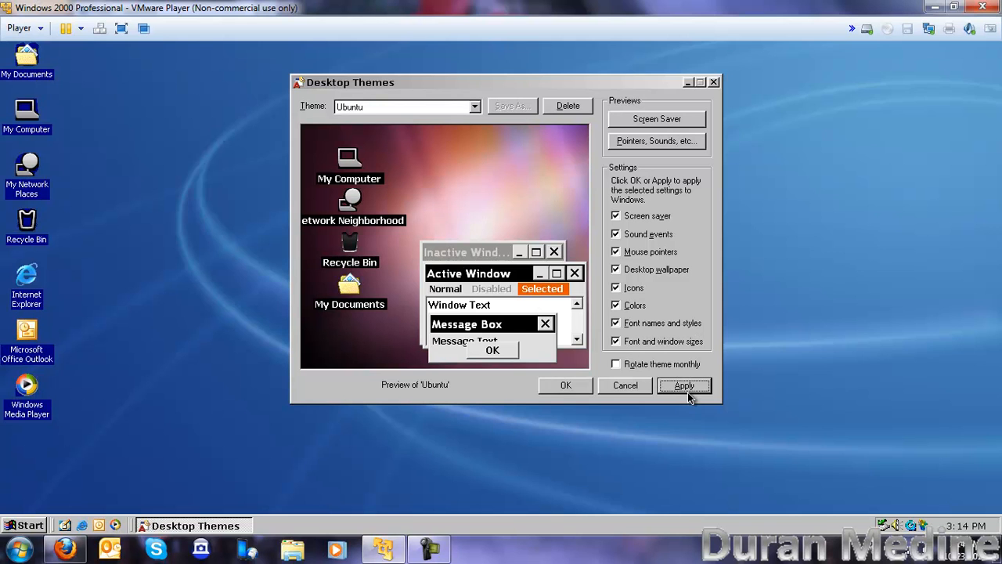
{"action": "left_click", "coordinate": [684, 384]}
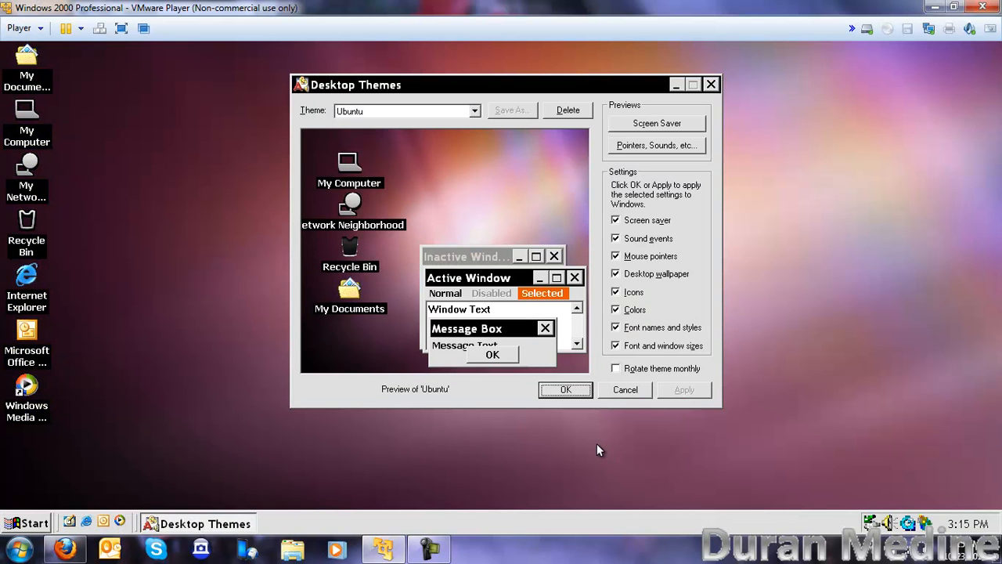
{"action": "mouse_move", "coordinate": [192, 461]}
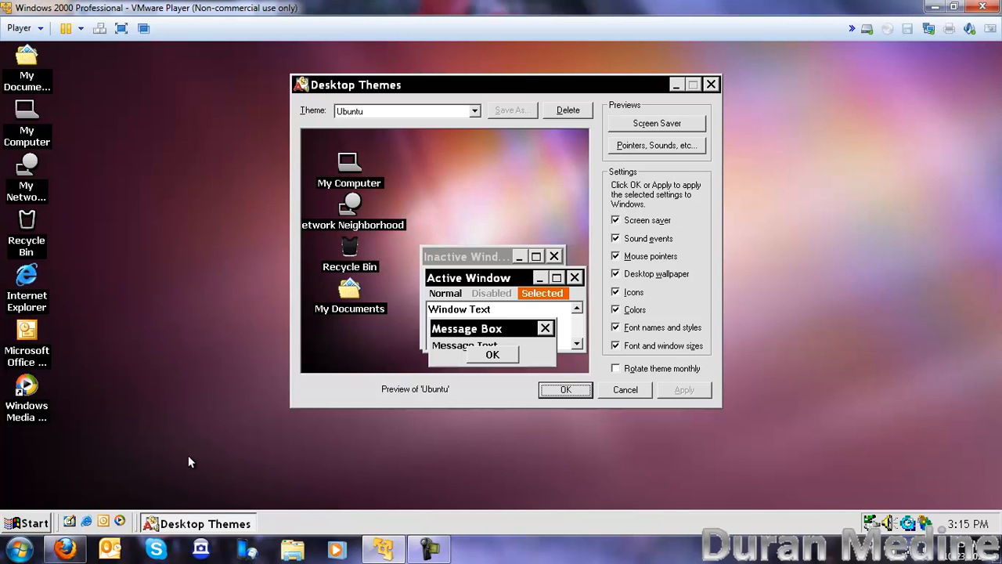
{"action": "mouse_move", "coordinate": [12, 533]}
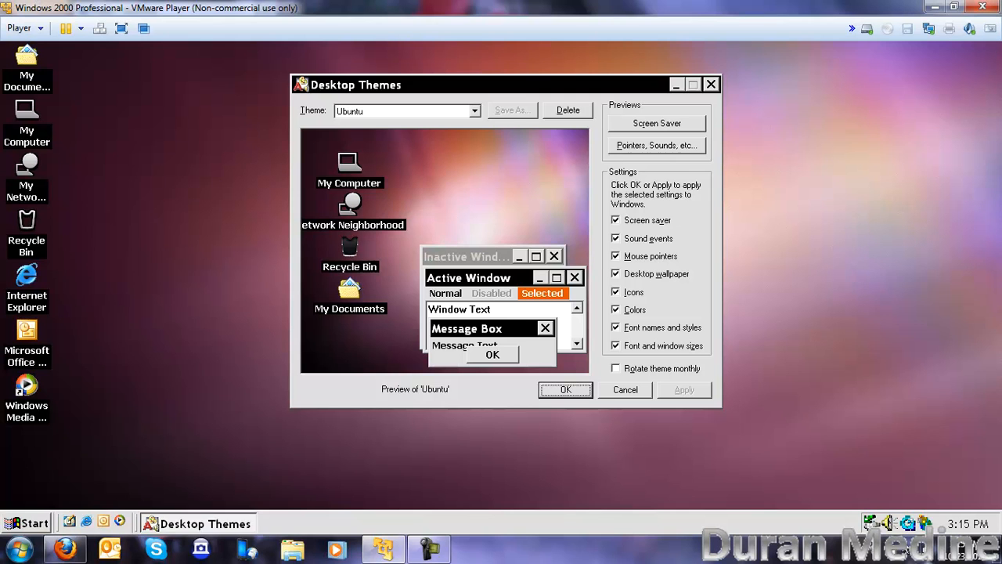
{"action": "left_click", "coordinate": [885, 522]}
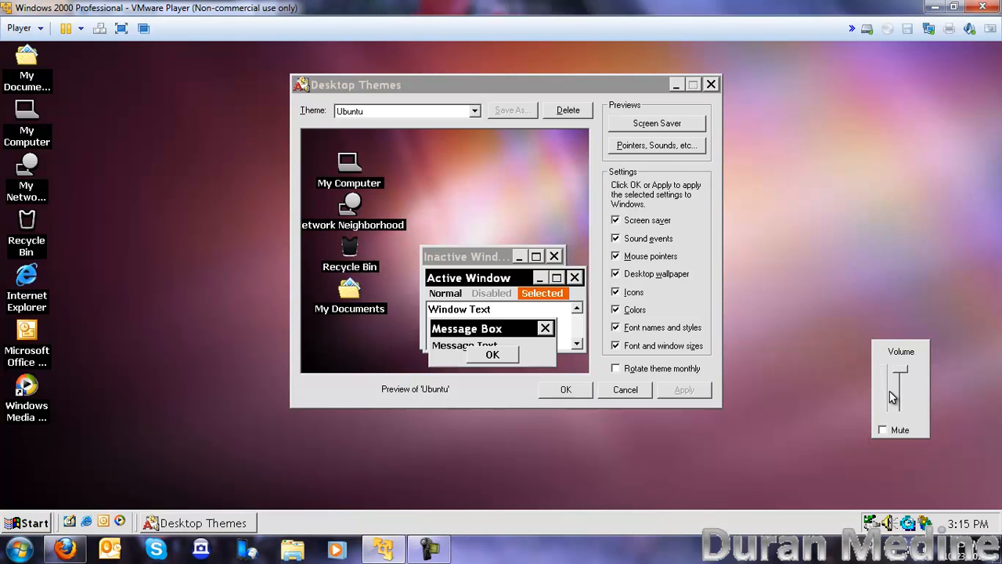
{"action": "mouse_move", "coordinate": [901, 323]}
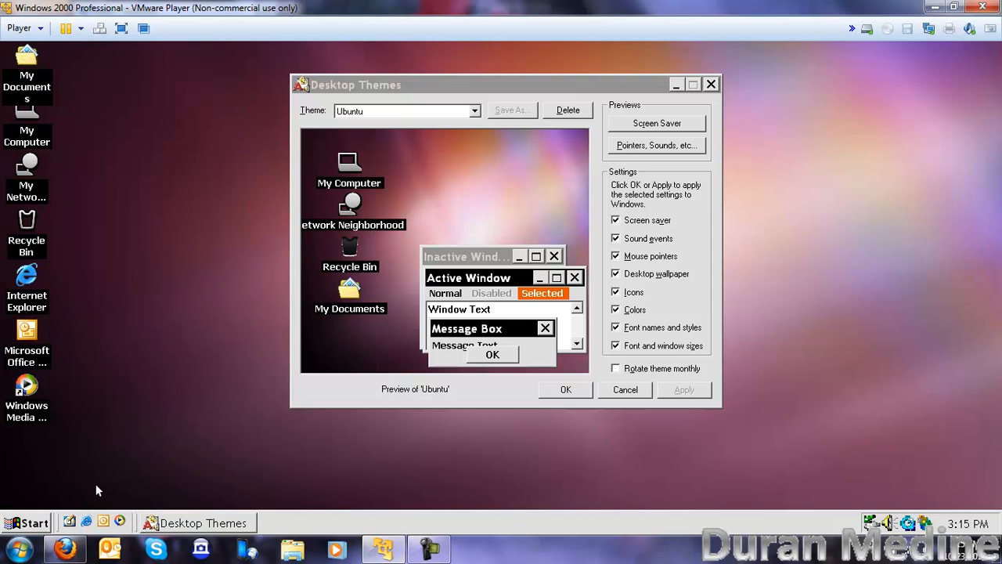
{"action": "left_click", "coordinate": [31, 522]}
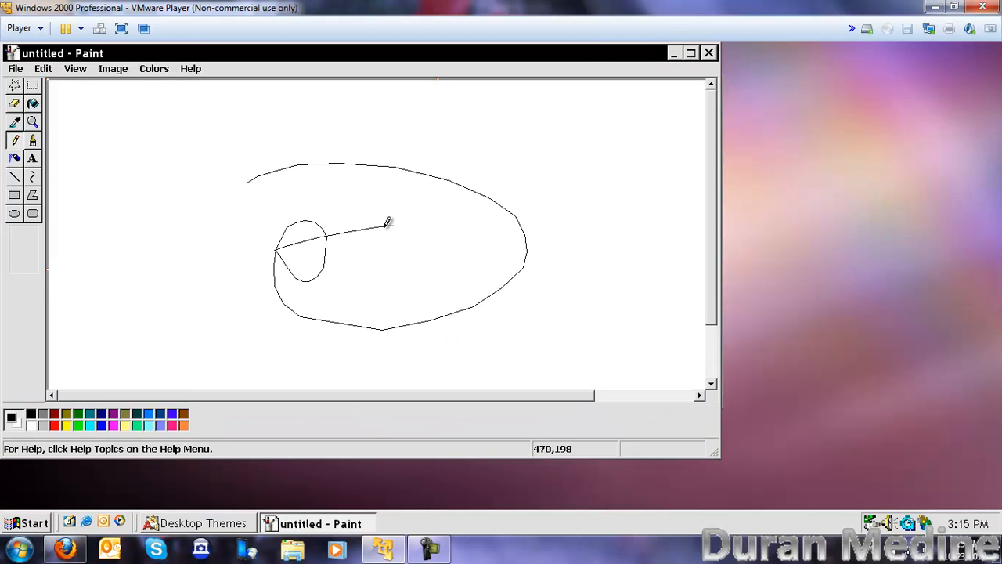
{"action": "left_click", "coordinate": [709, 52]}
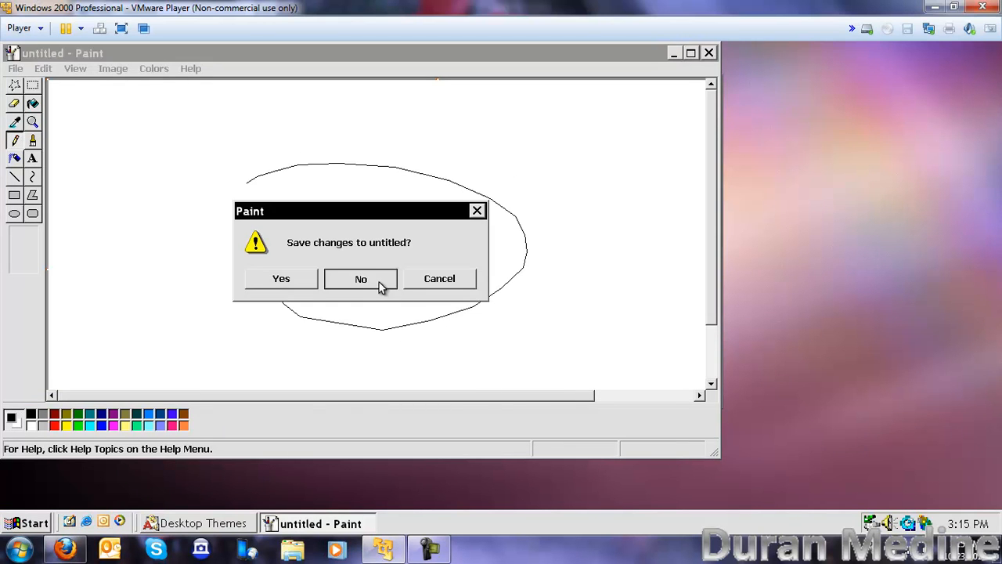
{"action": "left_click", "coordinate": [361, 279]}
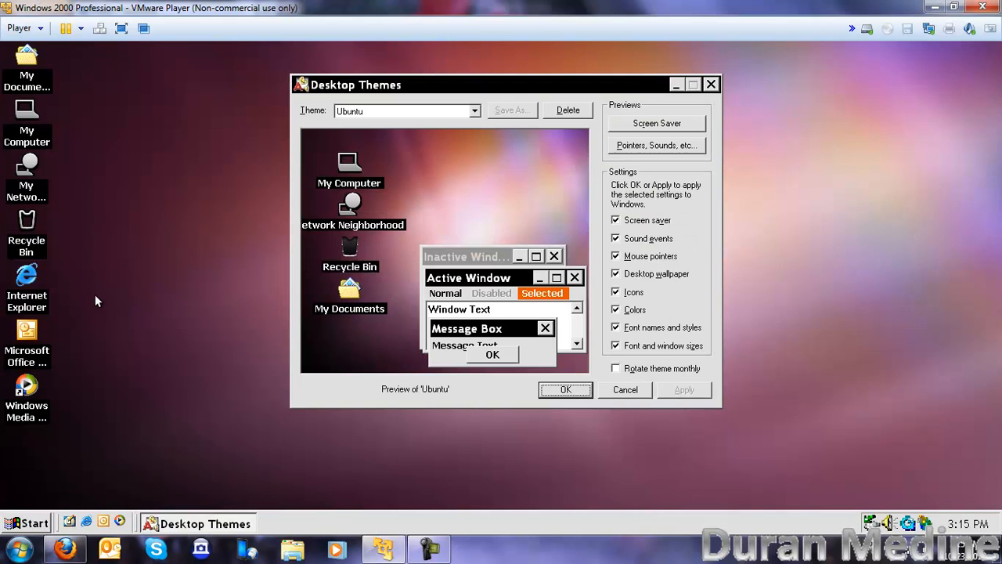
{"action": "mouse_move", "coordinate": [442, 140]}
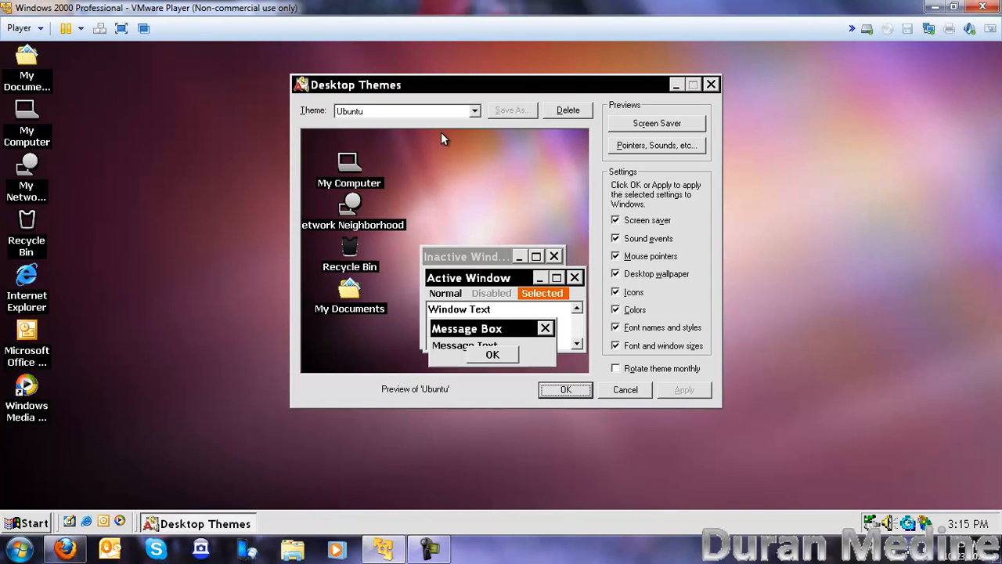
Apply the Windows 2000 theme, then open its pointers and sounds preview
{"action": "left_click", "coordinate": [473, 110]}
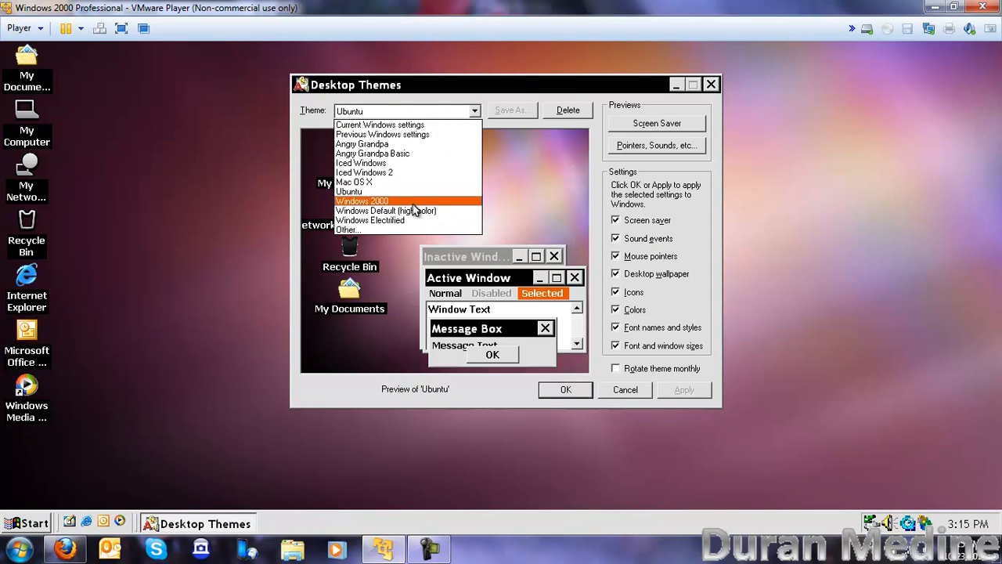
{"action": "left_click", "coordinate": [362, 201]}
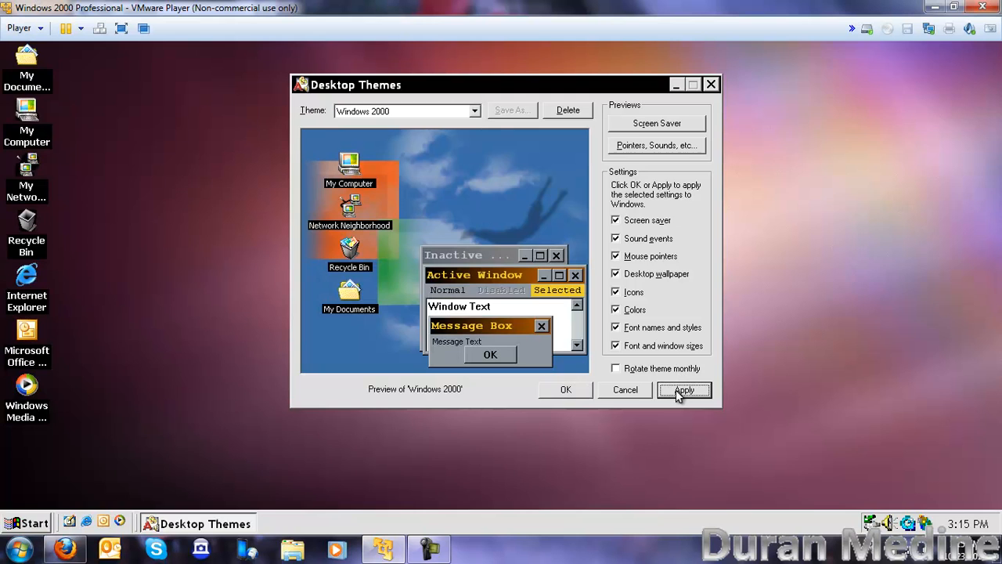
{"action": "left_click", "coordinate": [683, 390]}
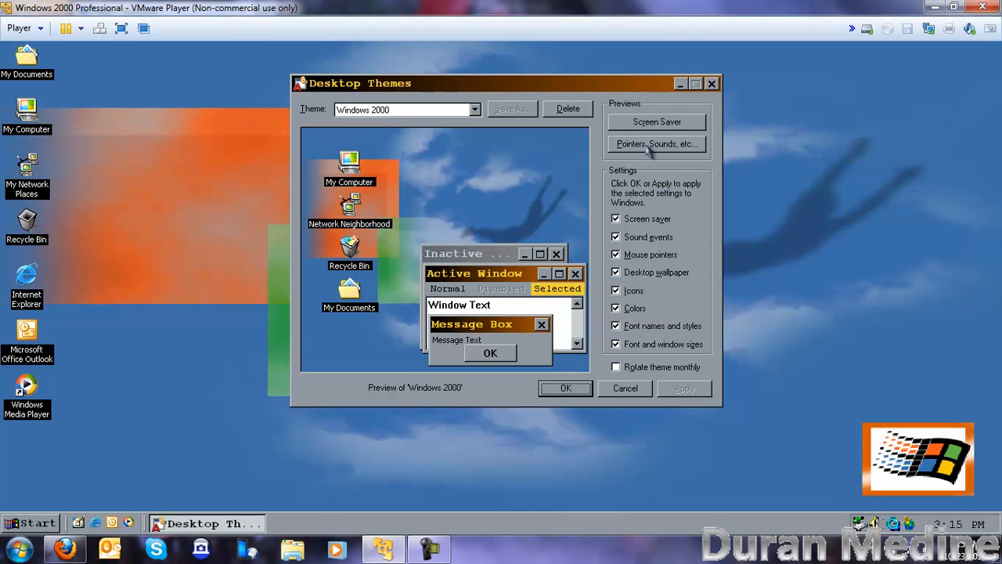
{"action": "mouse_move", "coordinate": [649, 149]}
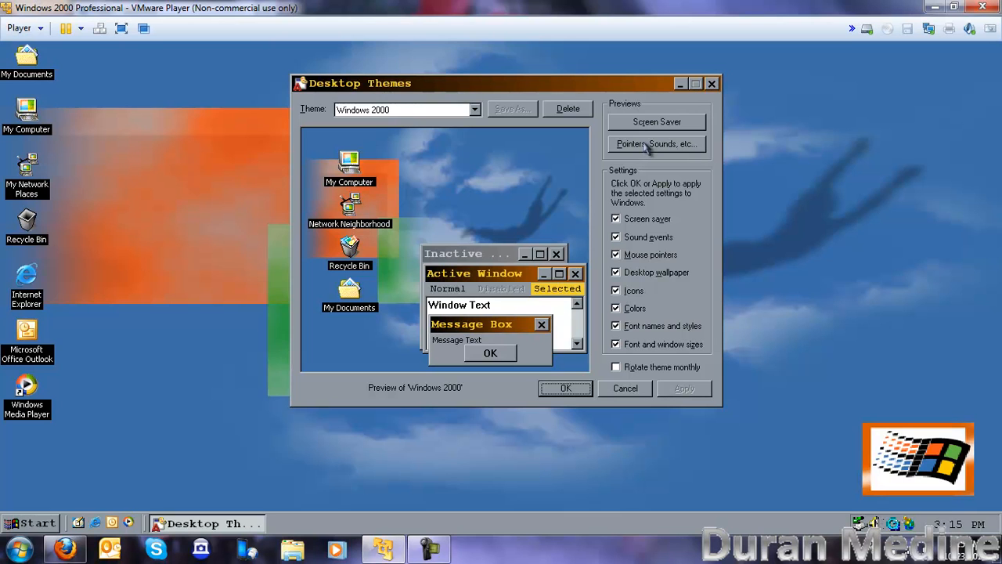
{"action": "mouse_move", "coordinate": [489, 94]}
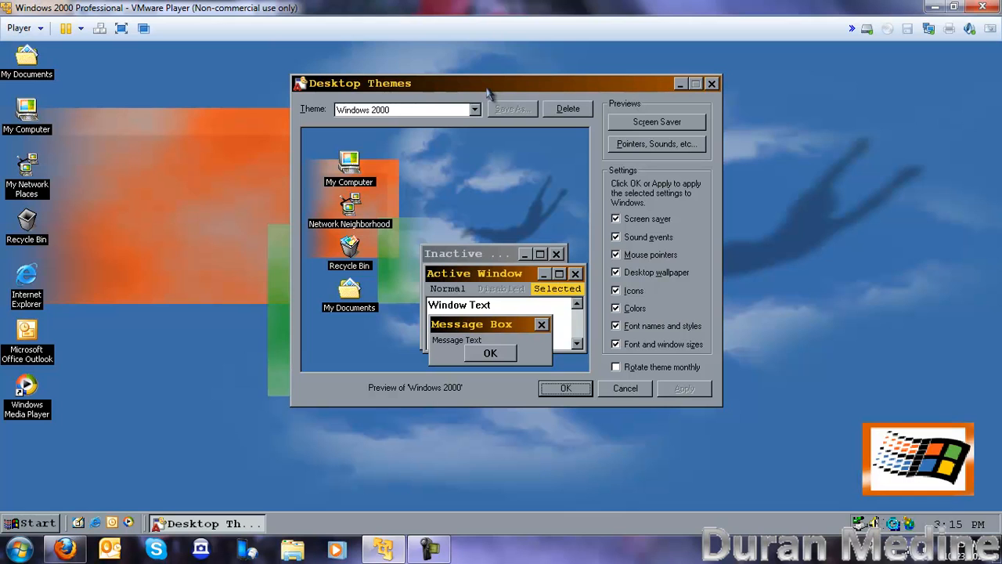
{"action": "mouse_move", "coordinate": [295, 185]}
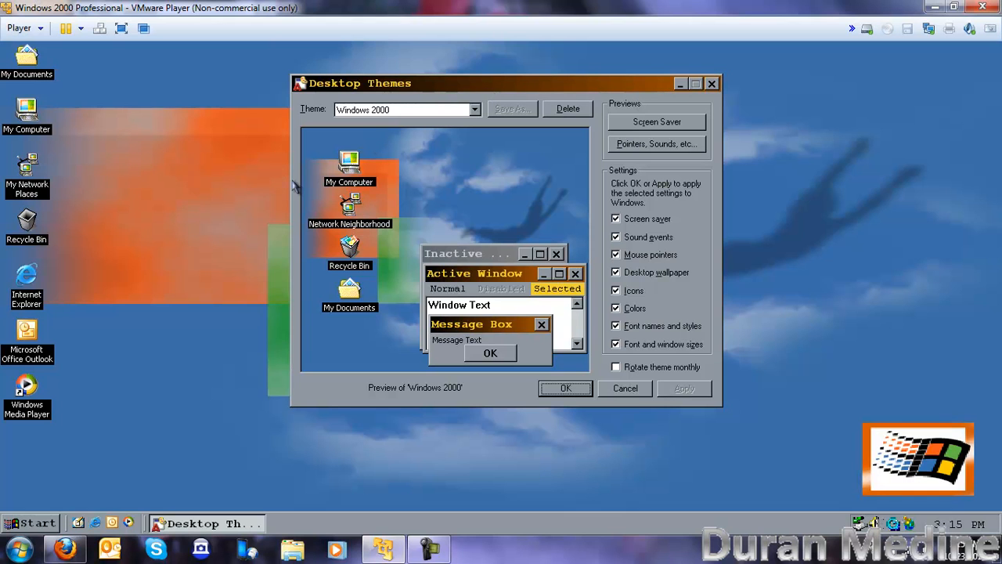
{"action": "mouse_move", "coordinate": [137, 327]}
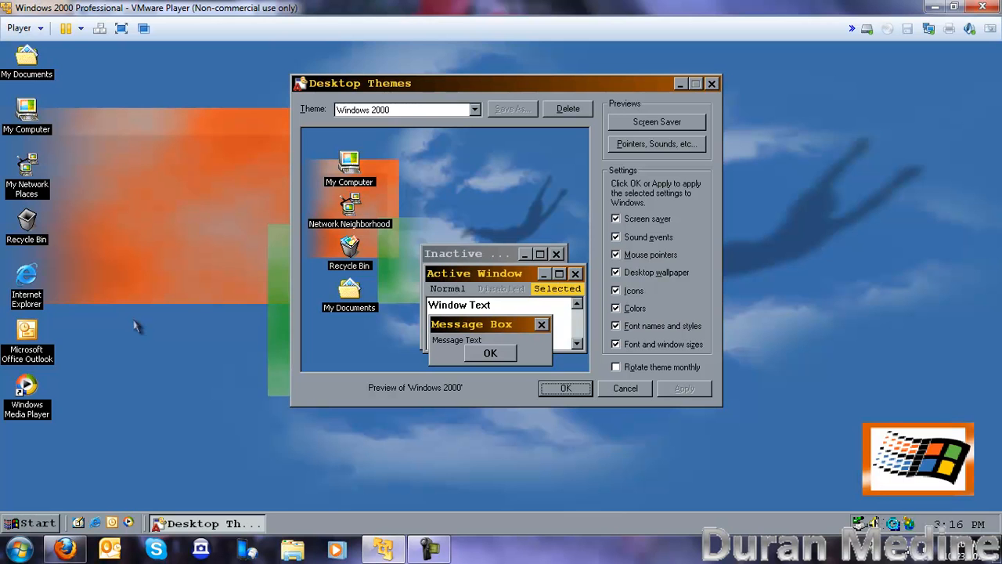
{"action": "mouse_move", "coordinate": [542, 212]}
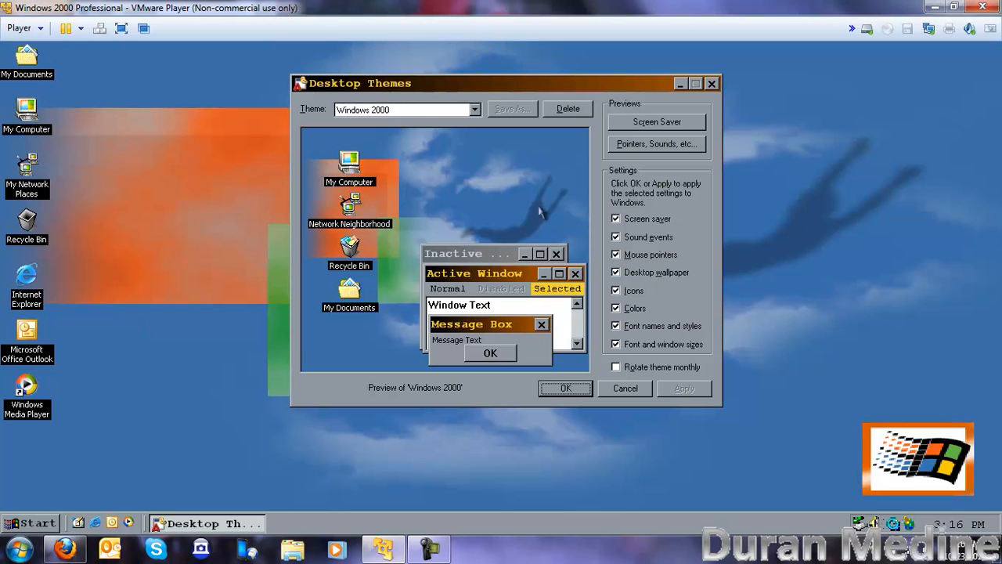
{"action": "left_click", "coordinate": [657, 143]}
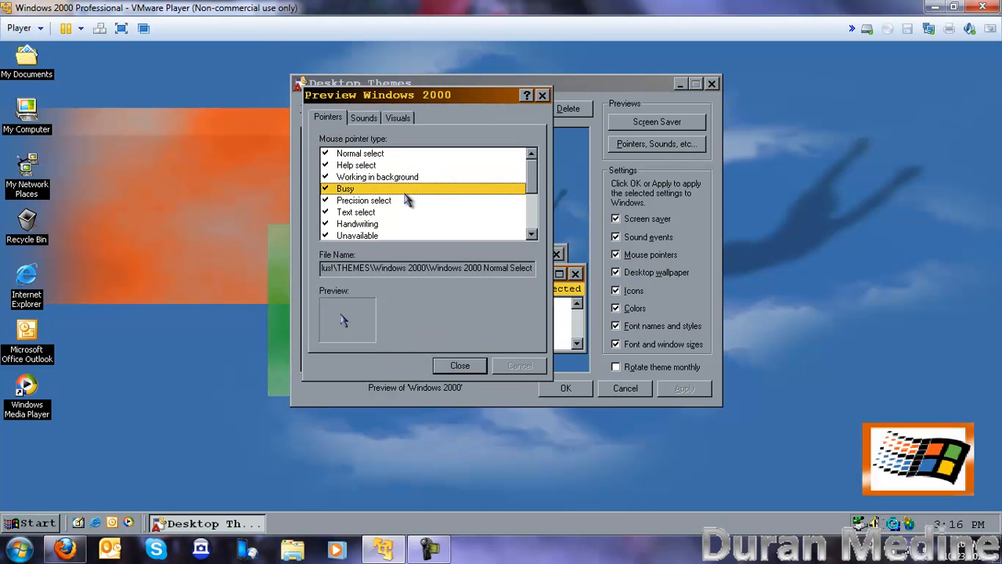
Preview the Windows 2000 theme's Busy pointer and its Critical stop and Default beep sounds, then close the preview
{"action": "left_click", "coordinate": [345, 188]}
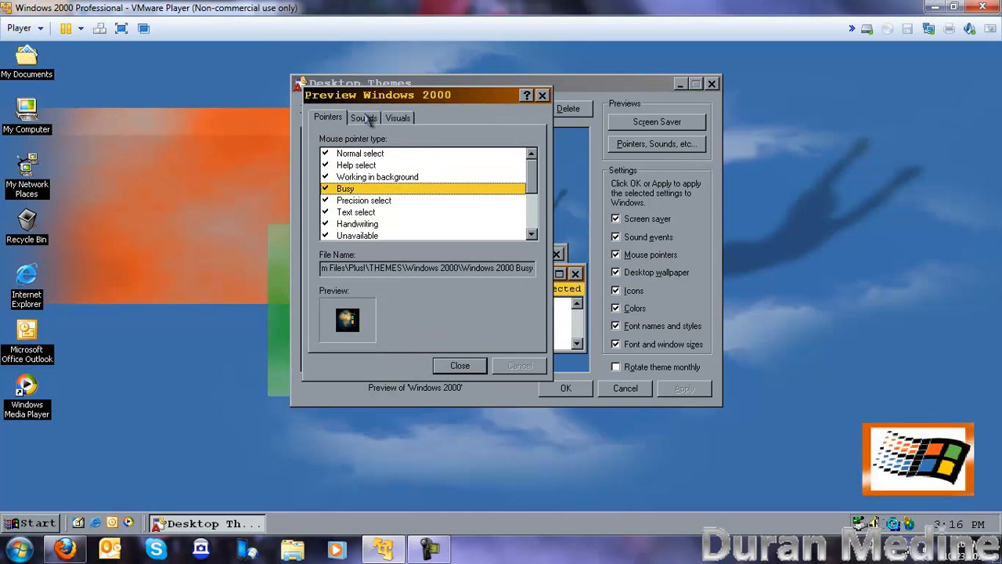
{"action": "left_click", "coordinate": [363, 117]}
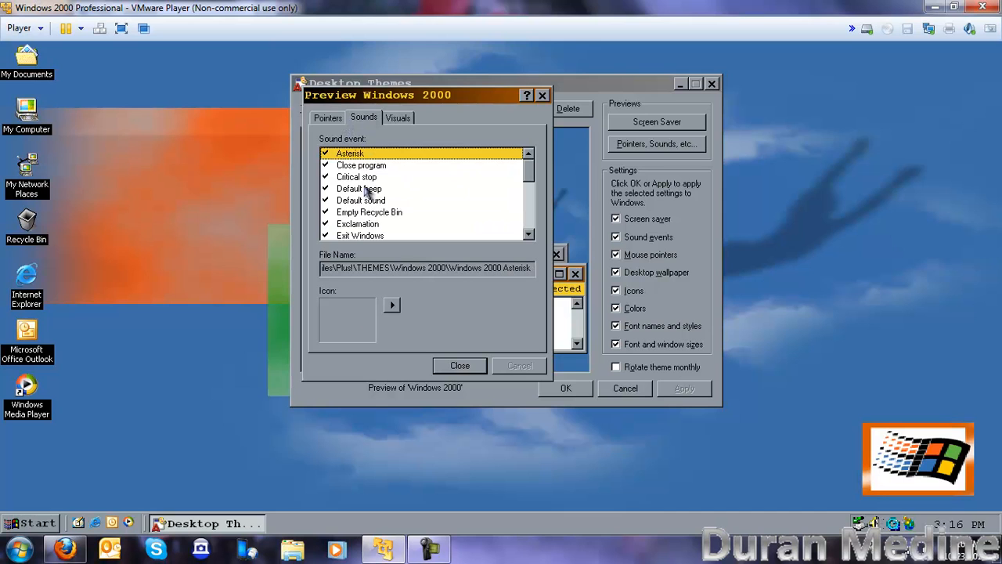
{"action": "left_click", "coordinate": [528, 200]}
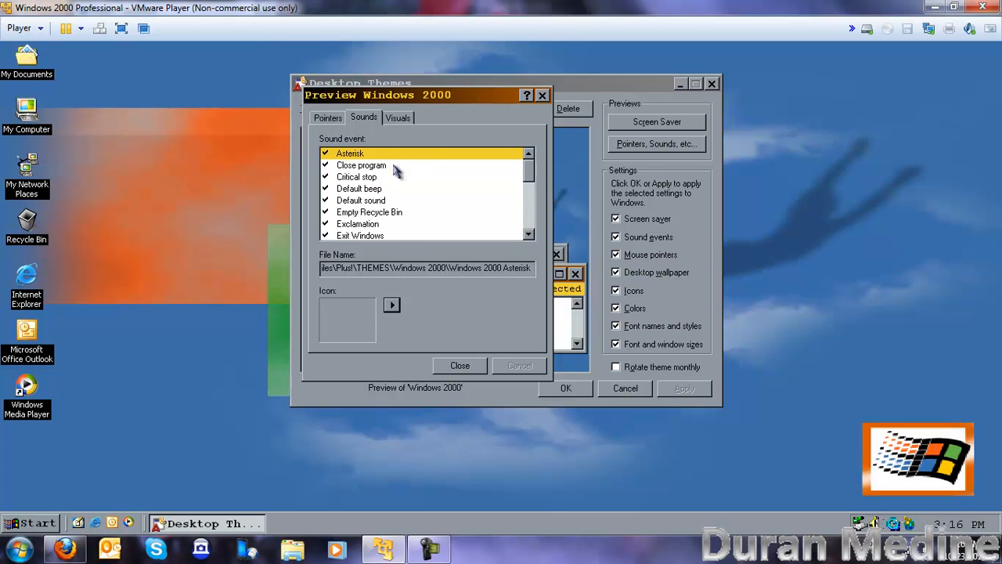
{"action": "left_click", "coordinate": [356, 177]}
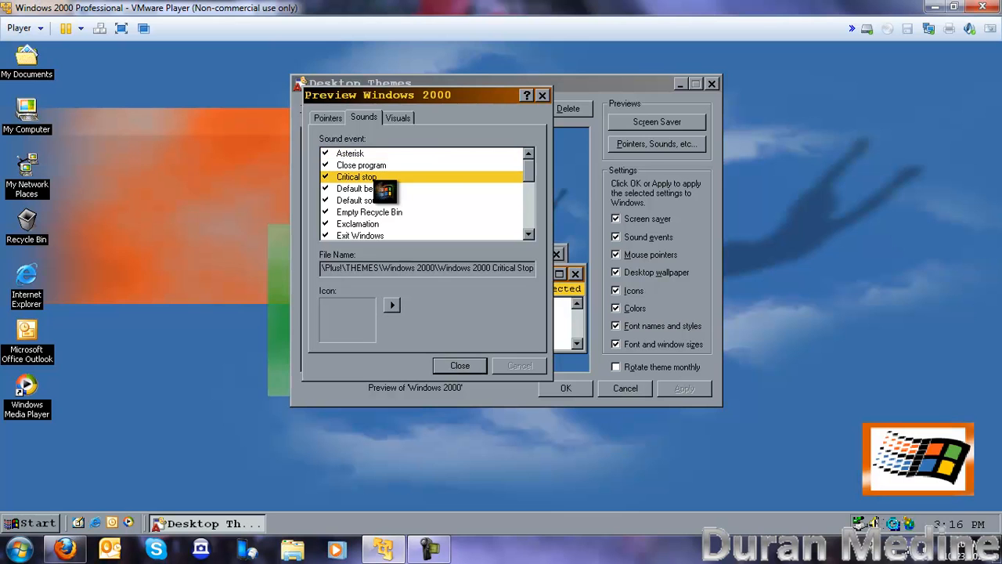
{"action": "left_click", "coordinate": [359, 188]}
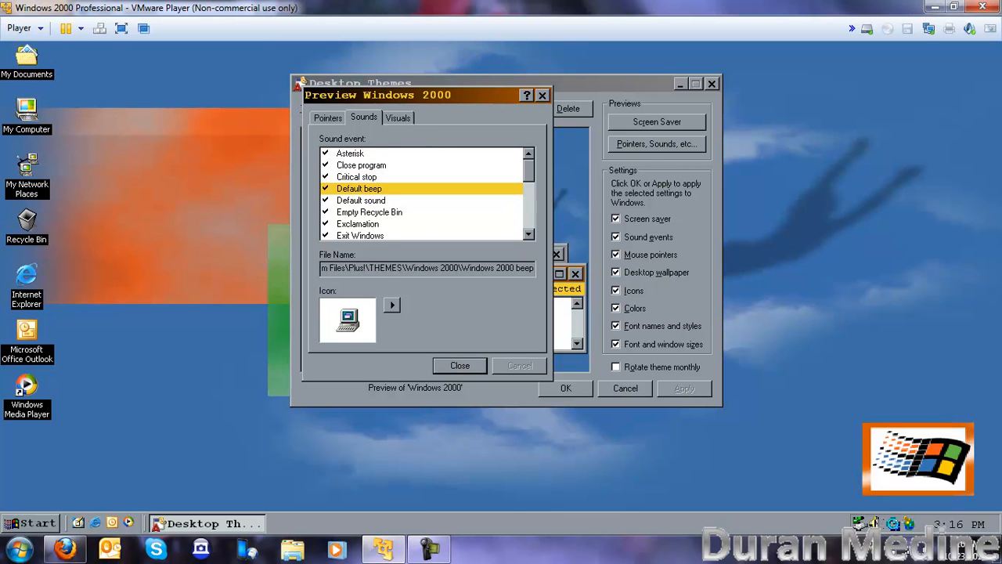
{"action": "left_click", "coordinate": [361, 199]}
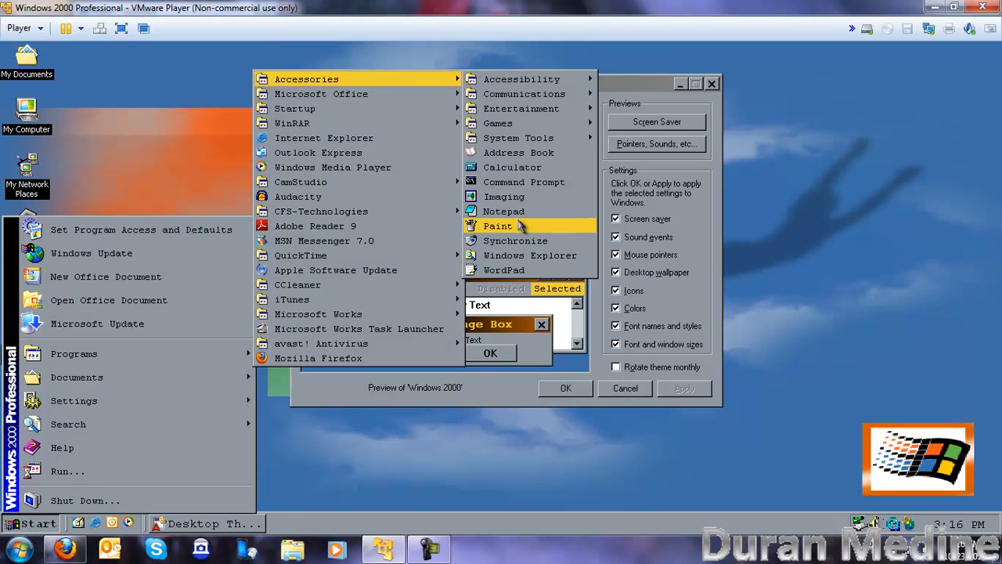
Launch Paint, draw a looping scribble, and close Paint without saving
{"action": "left_click", "coordinate": [498, 225]}
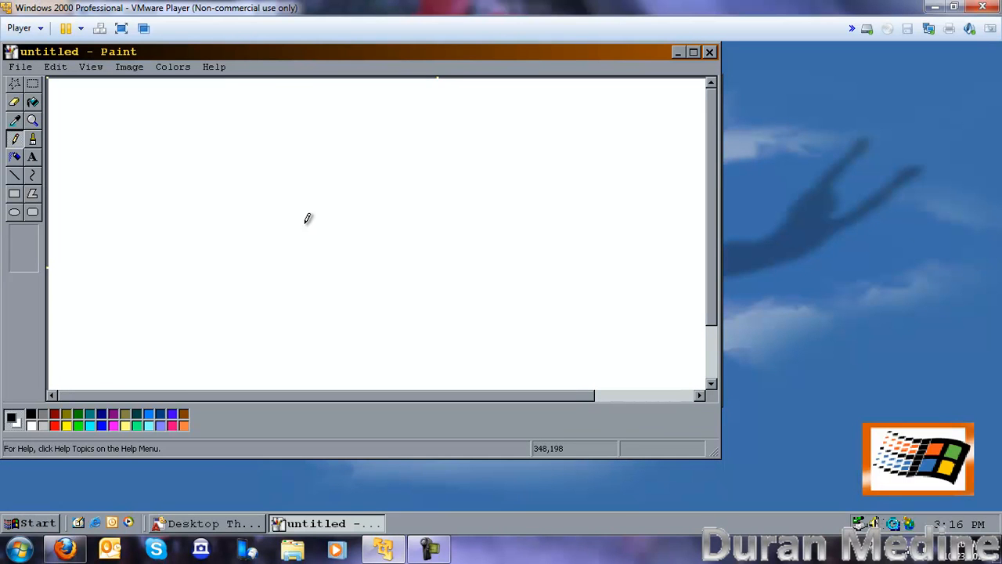
{"action": "left_click_drag", "start_coordinate": [303, 223], "coordinate": [333, 210]}
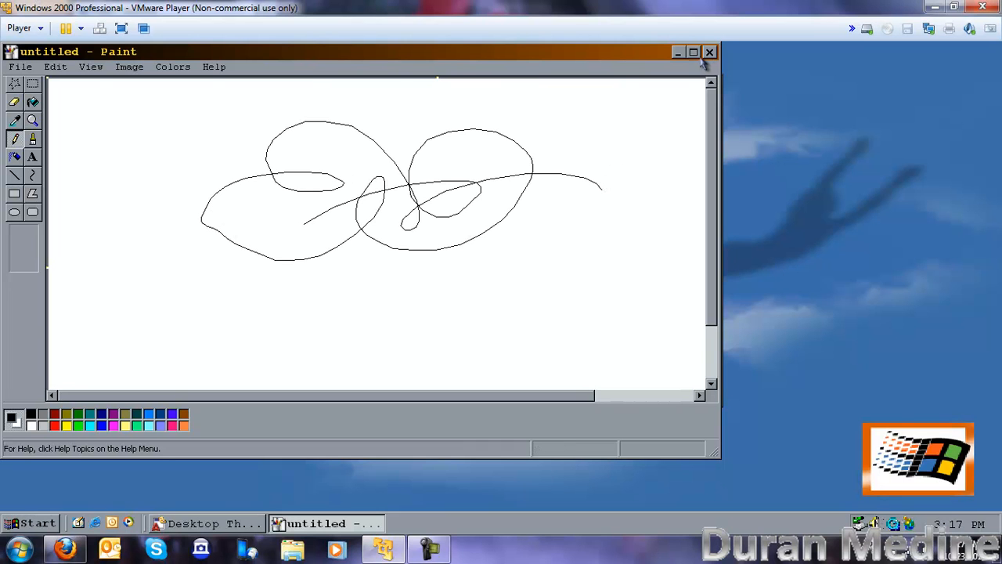
{"action": "left_click", "coordinate": [710, 51]}
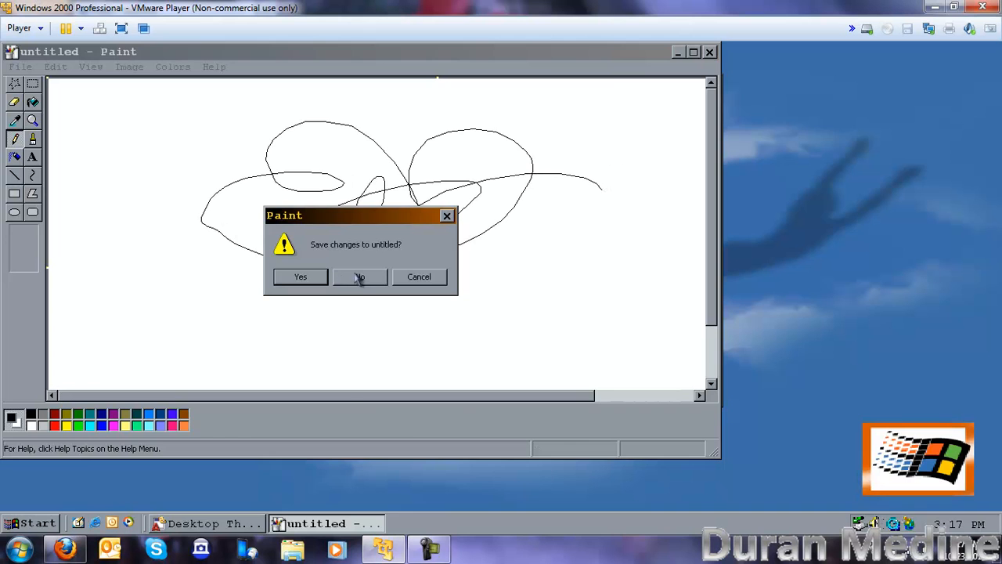
{"action": "left_click", "coordinate": [359, 276]}
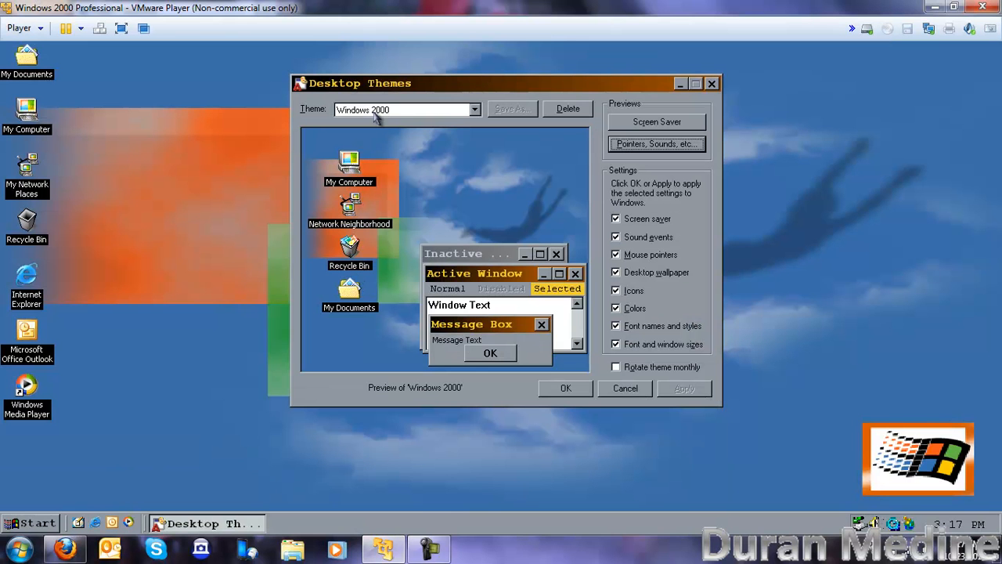
Choose Windows Electrified from the theme list and apply it to the desktop
{"action": "left_click", "coordinate": [474, 110]}
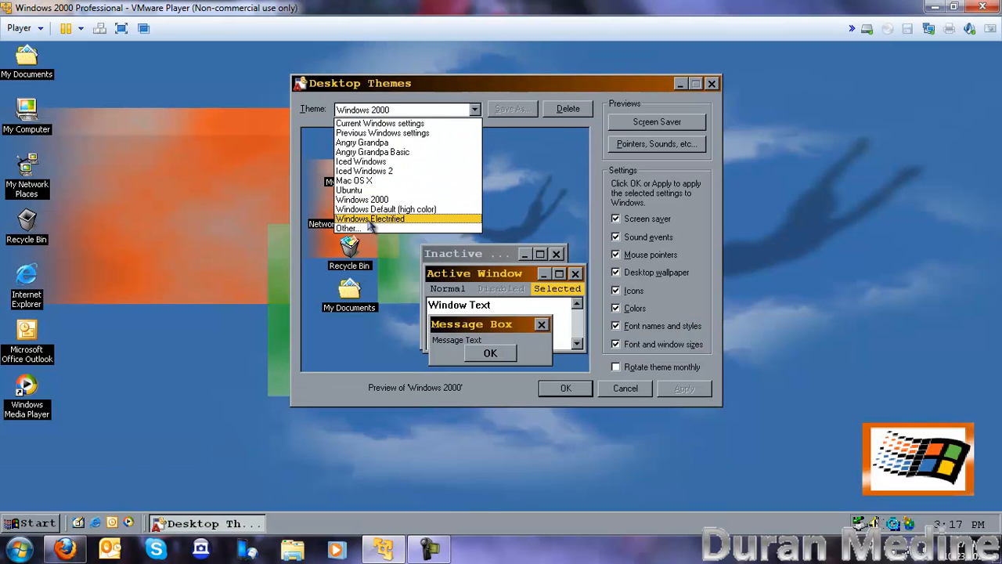
{"action": "left_click", "coordinate": [370, 218]}
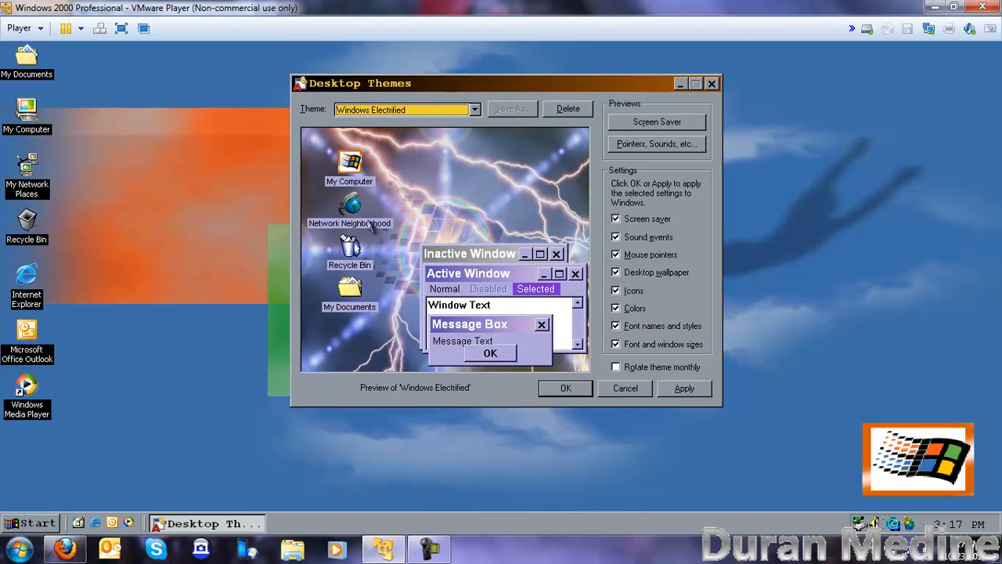
{"action": "mouse_move", "coordinate": [660, 395]}
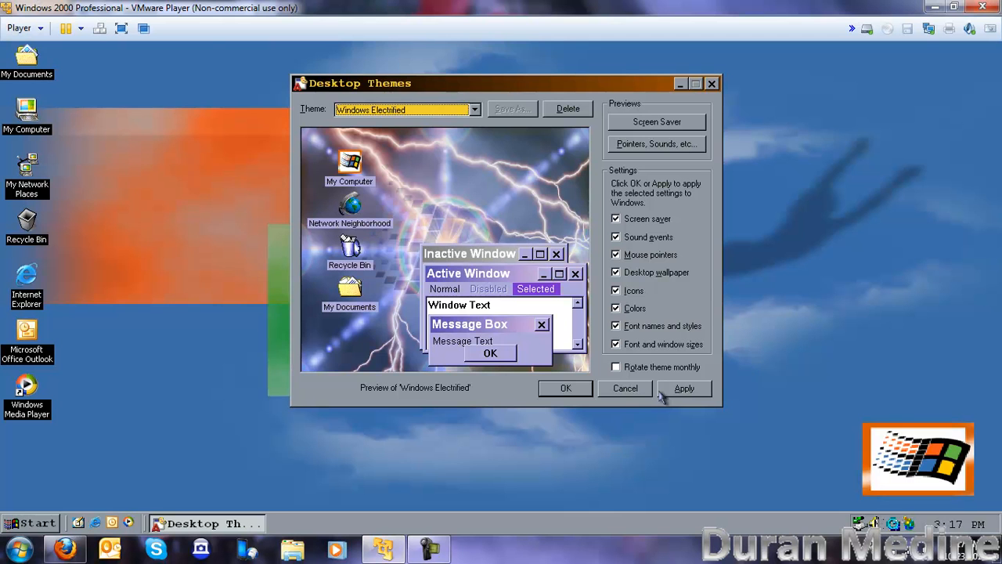
{"action": "left_click", "coordinate": [683, 387]}
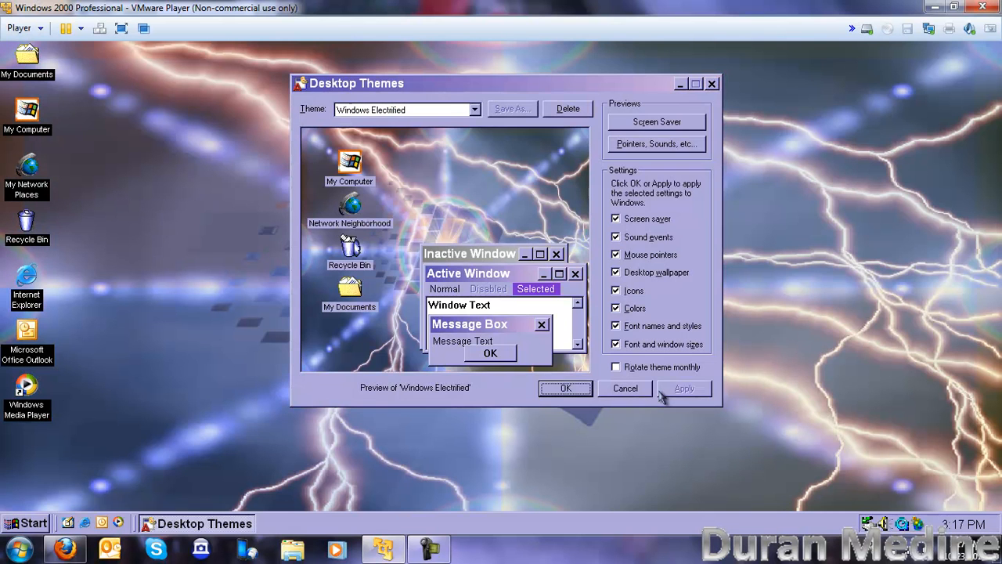
{"action": "mouse_move", "coordinate": [431, 291]}
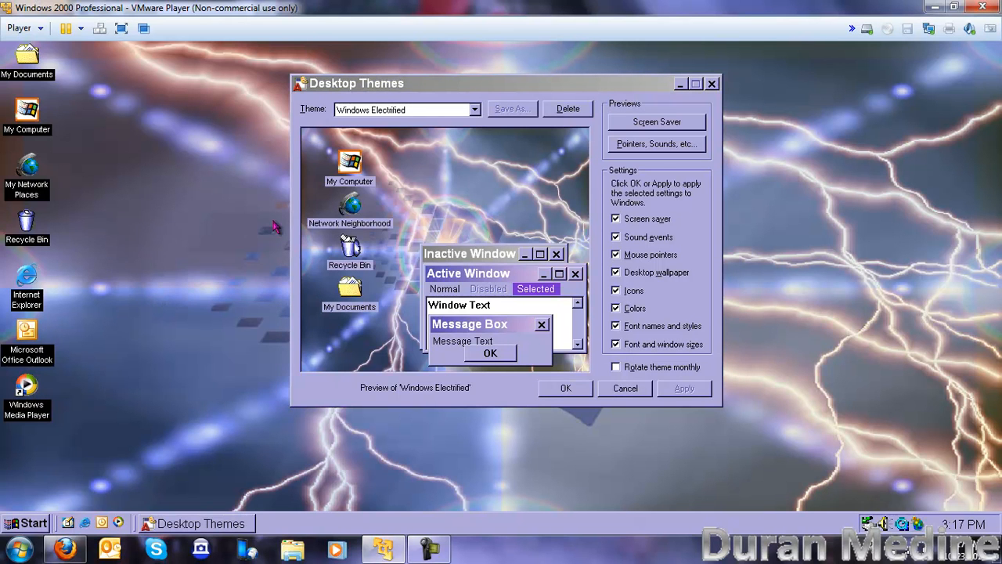
{"action": "mouse_move", "coordinate": [92, 301]}
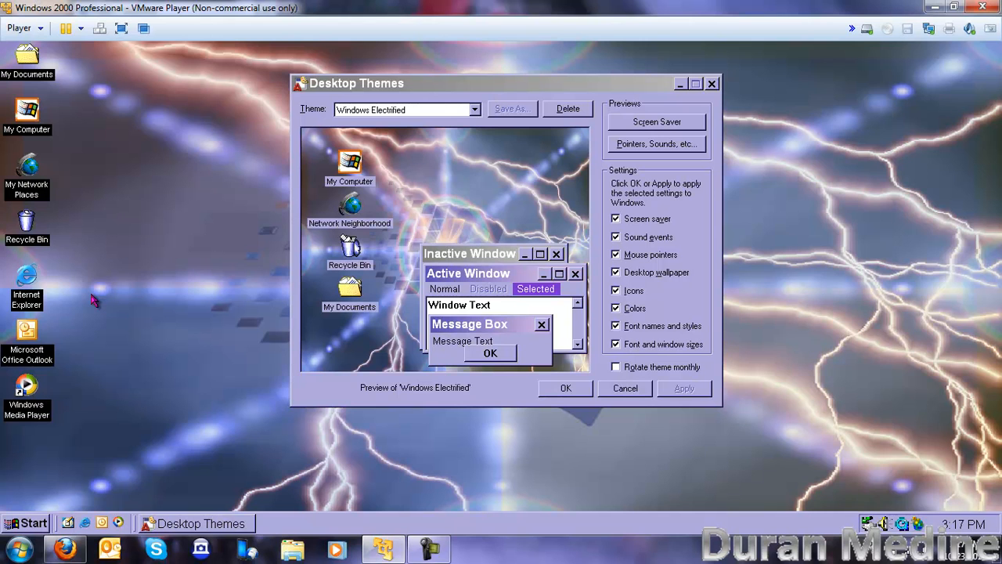
{"action": "mouse_move", "coordinate": [45, 522]}
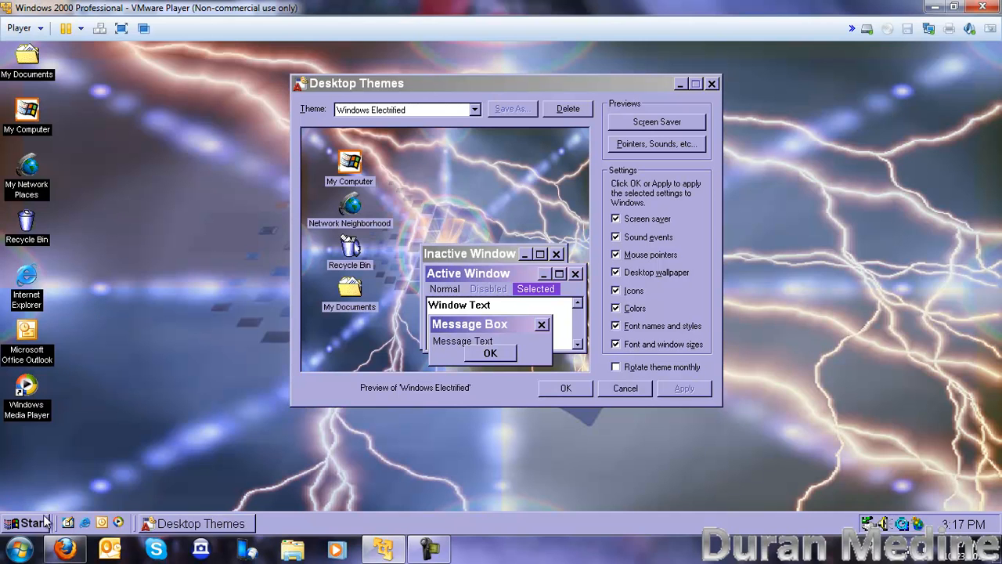
{"action": "mouse_move", "coordinate": [417, 336]}
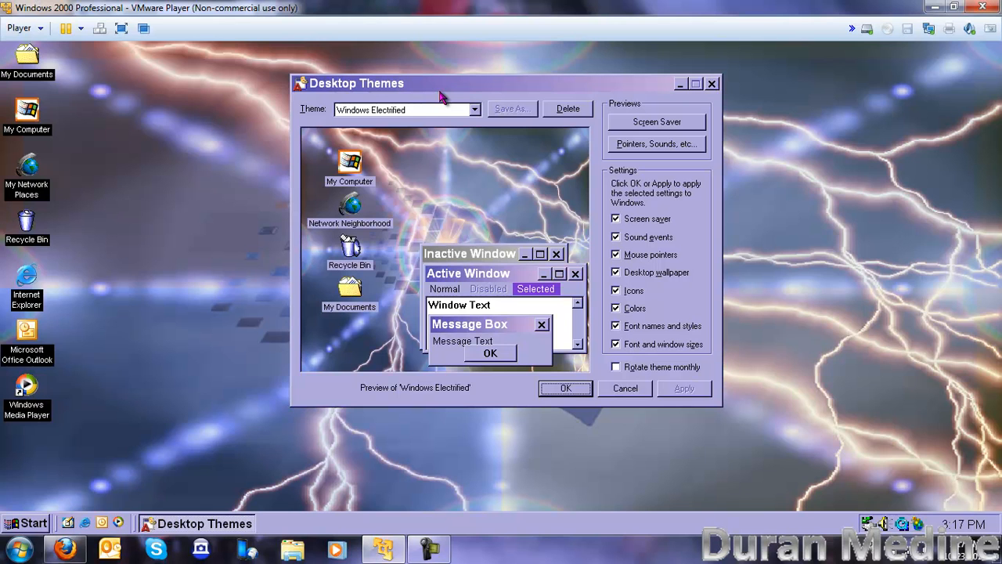
Choose Windows Default (high color) from the theme list and apply it
{"action": "left_click", "coordinate": [474, 109]}
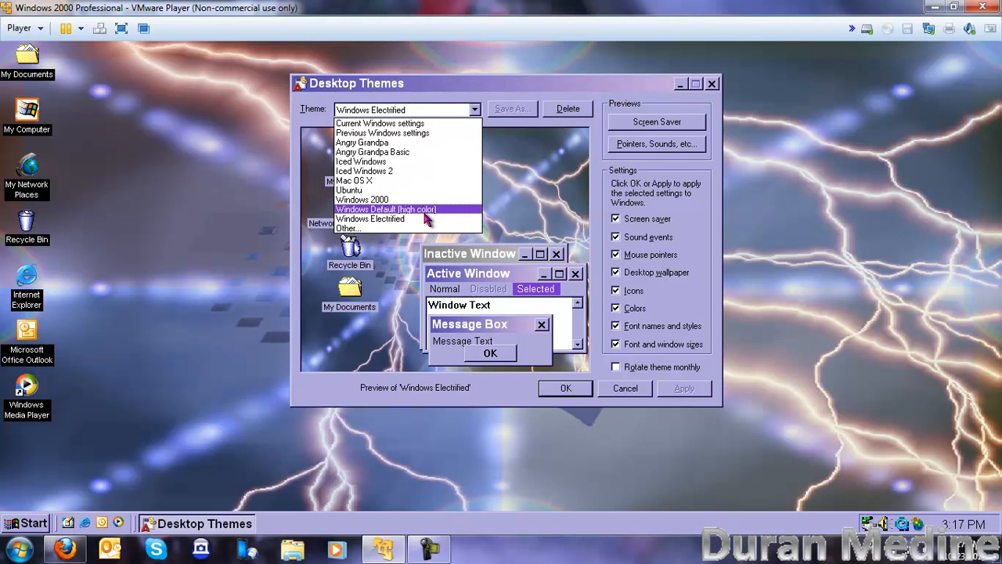
{"action": "left_click", "coordinate": [386, 209]}
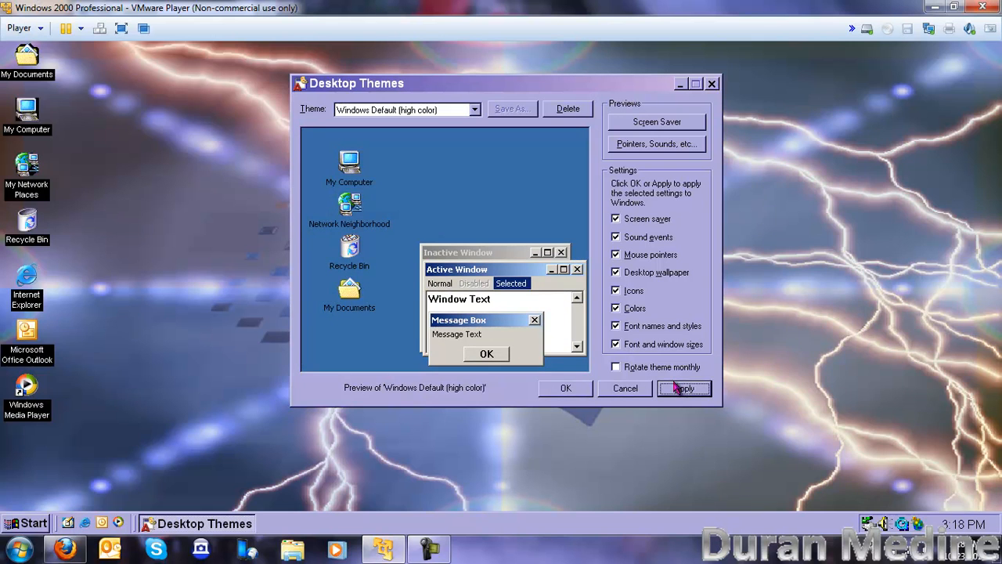
{"action": "left_click", "coordinate": [684, 388]}
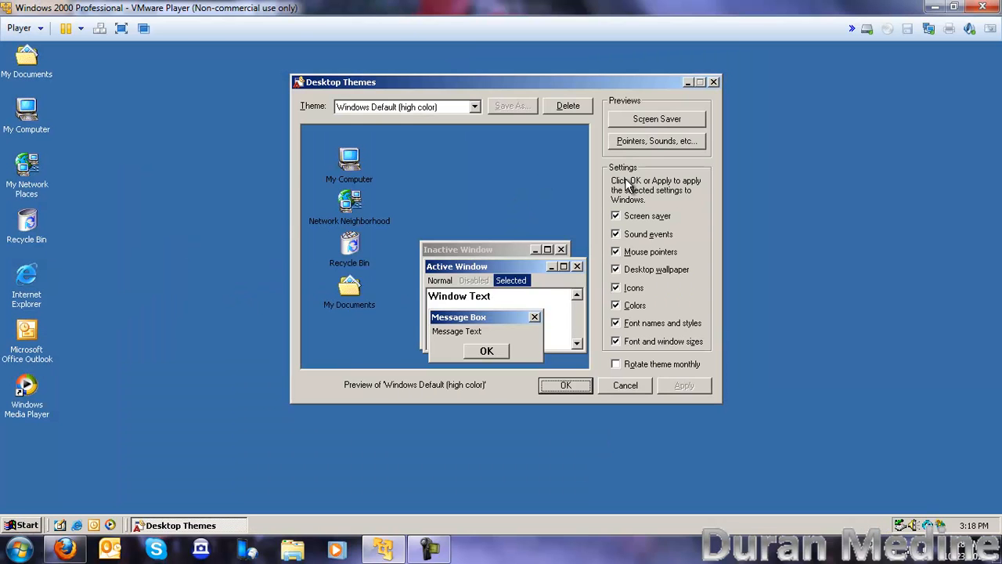
Preview the default theme's pointers and sound events twice, closing the preview each time
{"action": "left_click", "coordinate": [657, 140]}
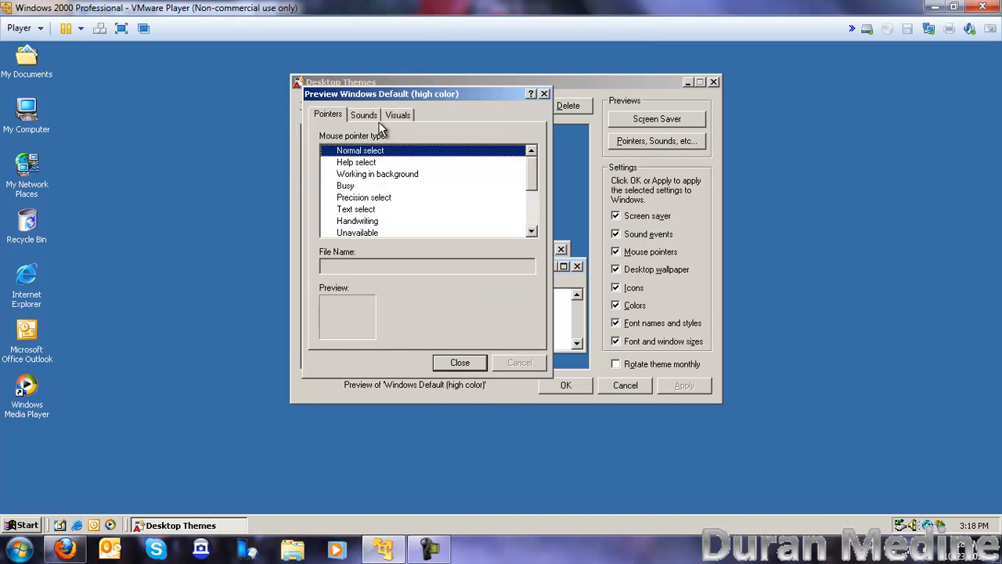
{"action": "left_click", "coordinate": [363, 114]}
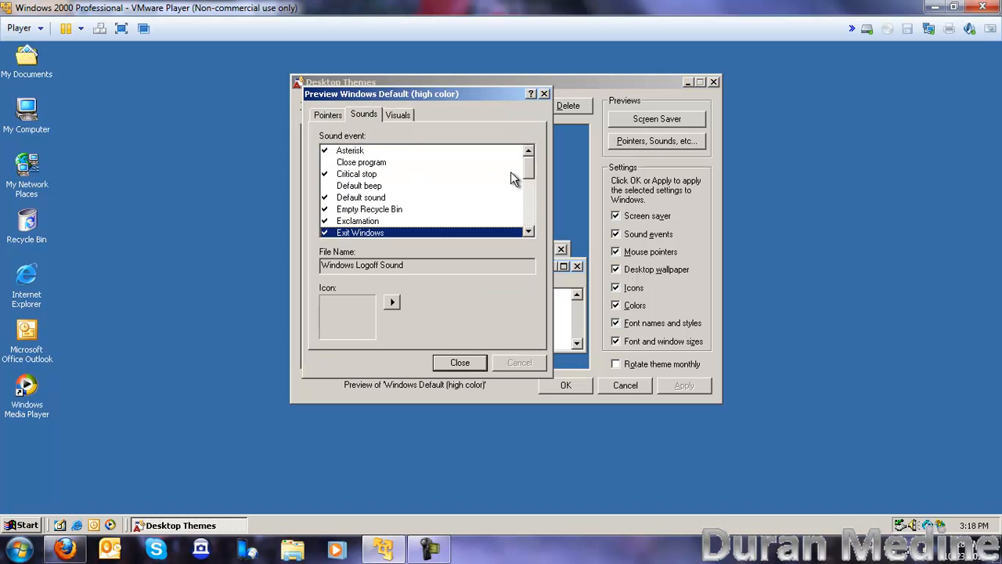
{"action": "left_click", "coordinate": [460, 362]}
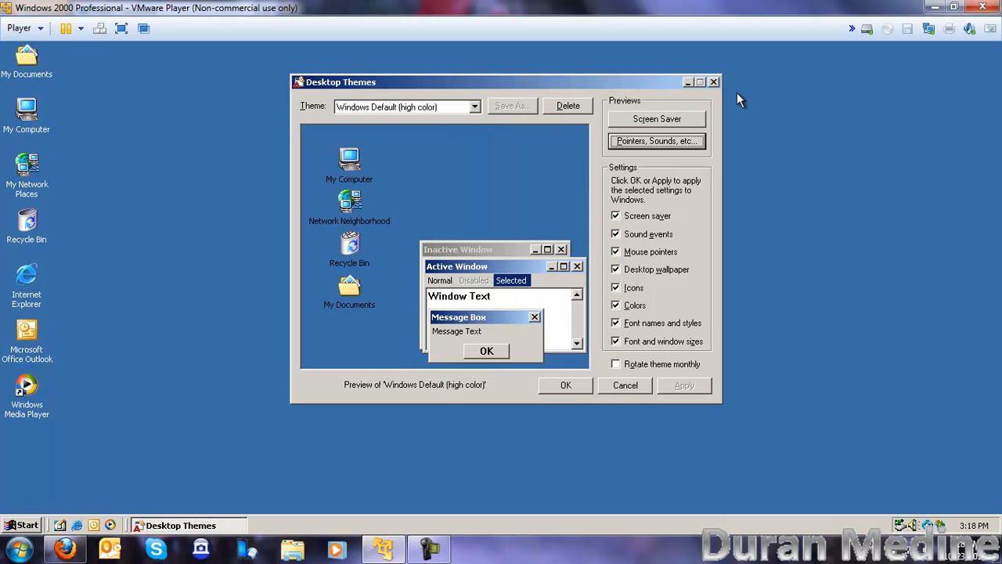
{"action": "left_click", "coordinate": [656, 141]}
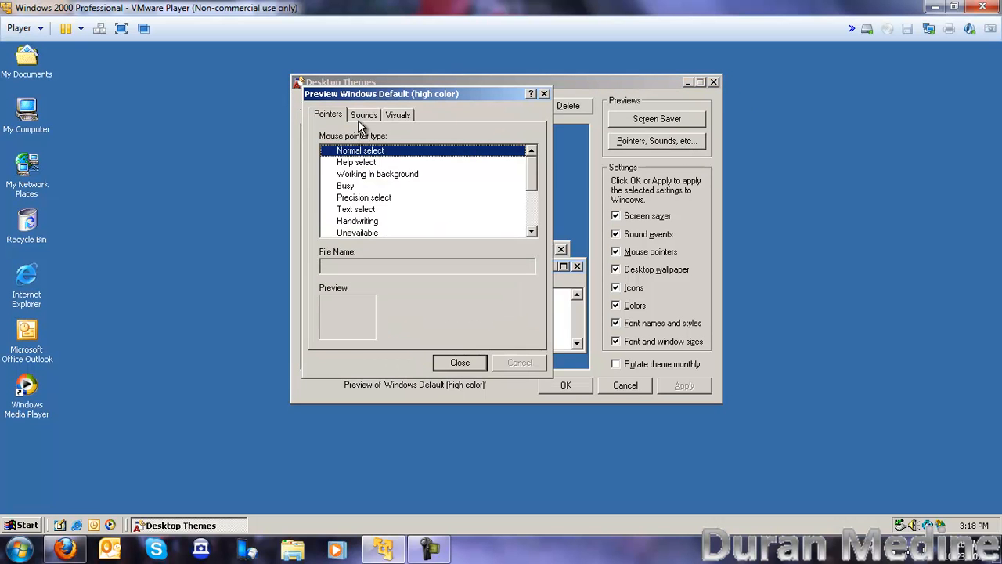
{"action": "left_click", "coordinate": [363, 115]}
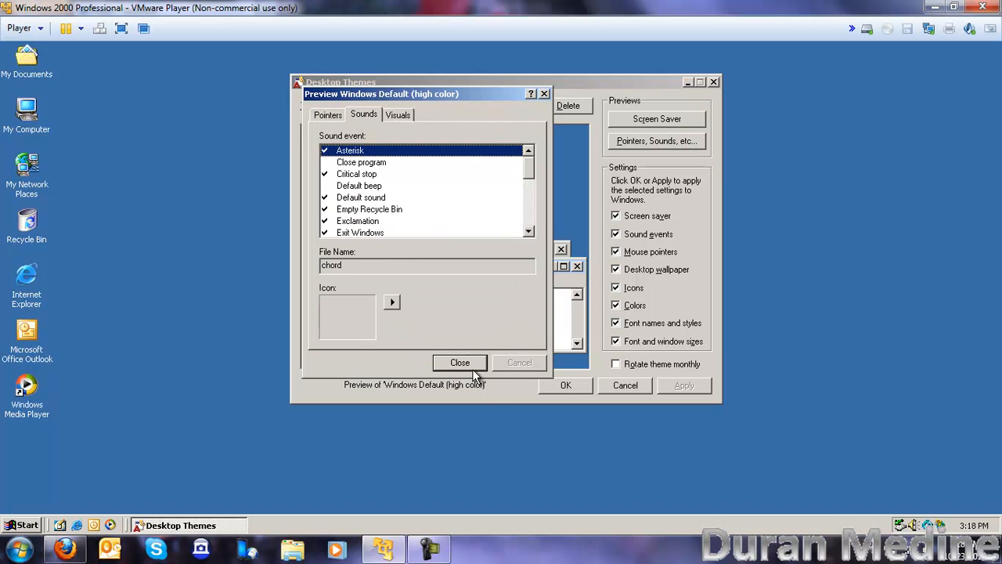
{"action": "left_click", "coordinate": [460, 362]}
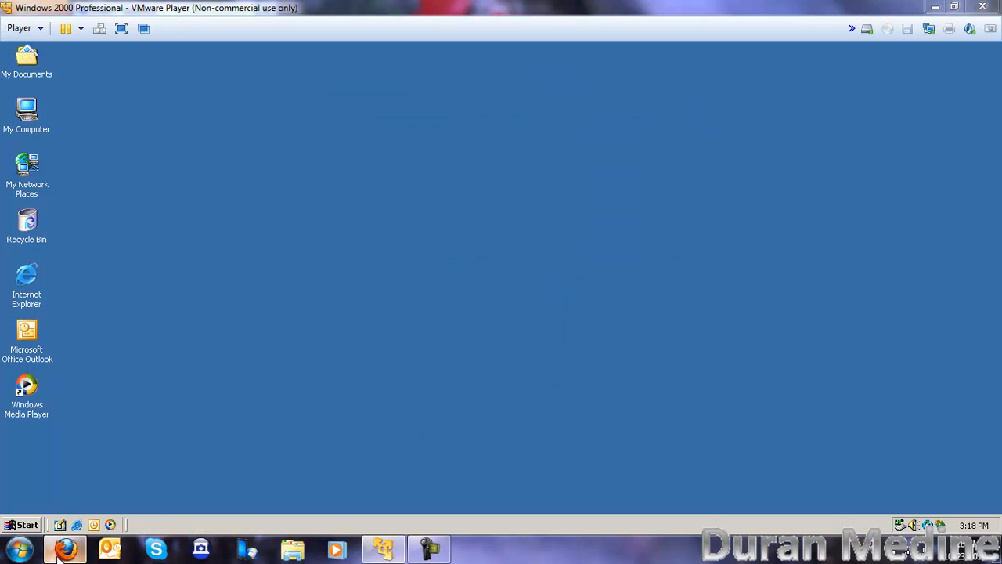
{"action": "left_click", "coordinate": [65, 548]}
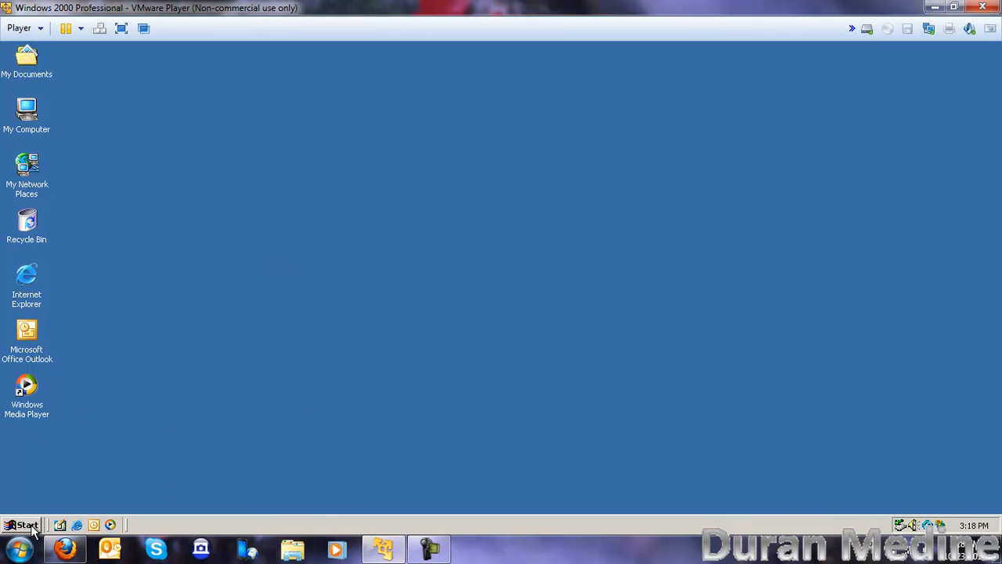
{"action": "mouse_move", "coordinate": [415, 498]}
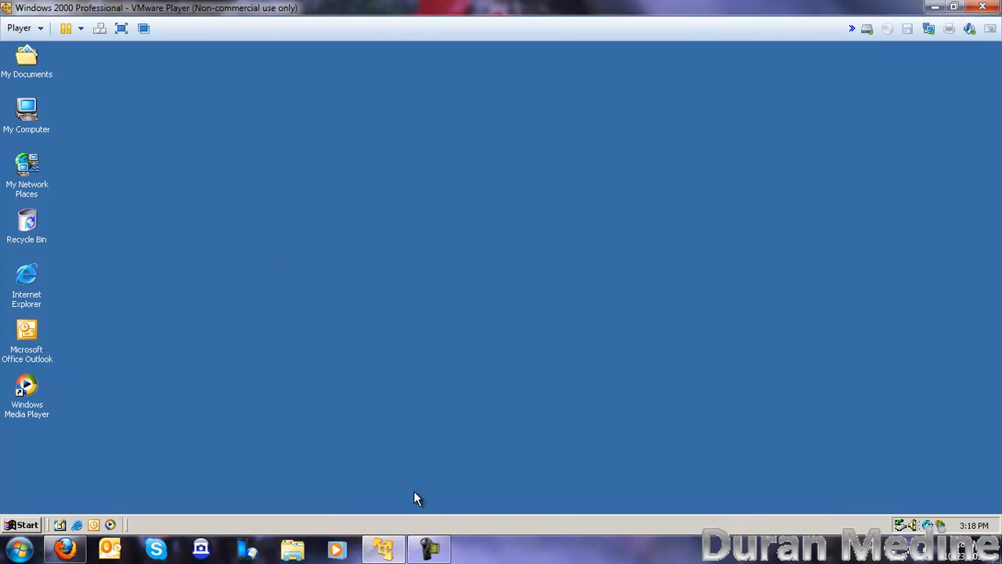
{"action": "mouse_move", "coordinate": [754, 441]}
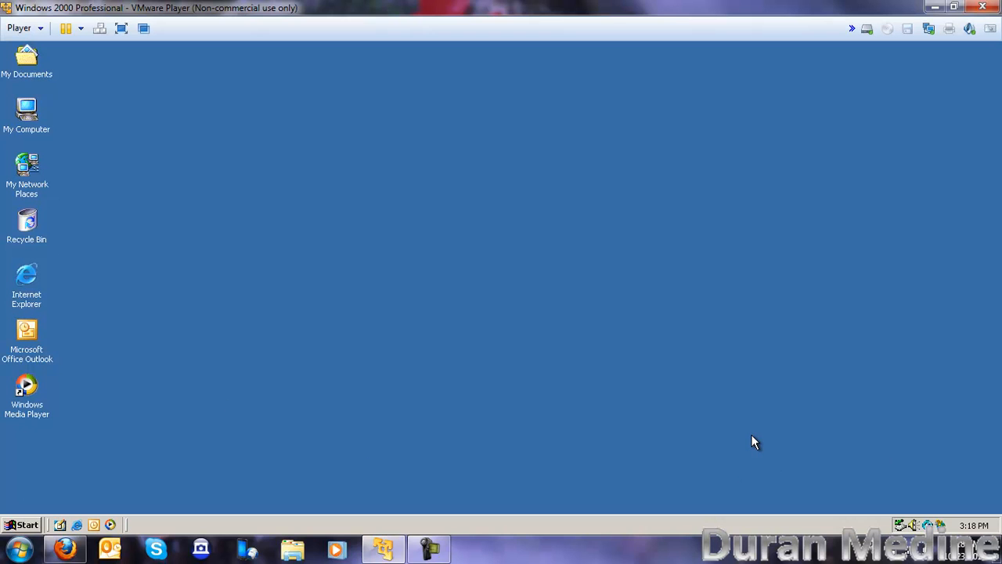